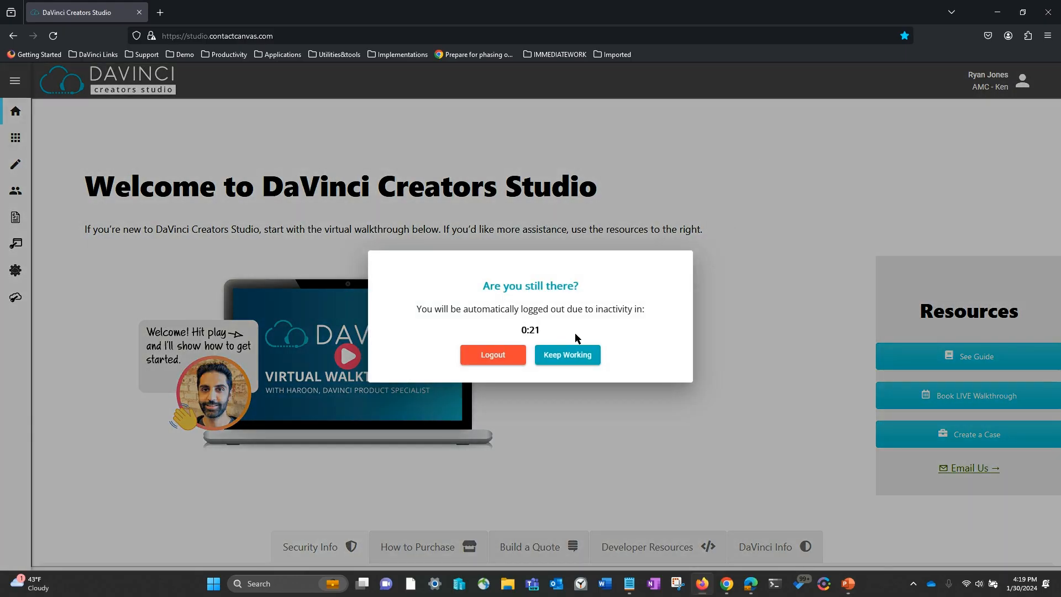
- Dismiss the inactivity warning and enter the demo admin username to continue
click(568, 355)
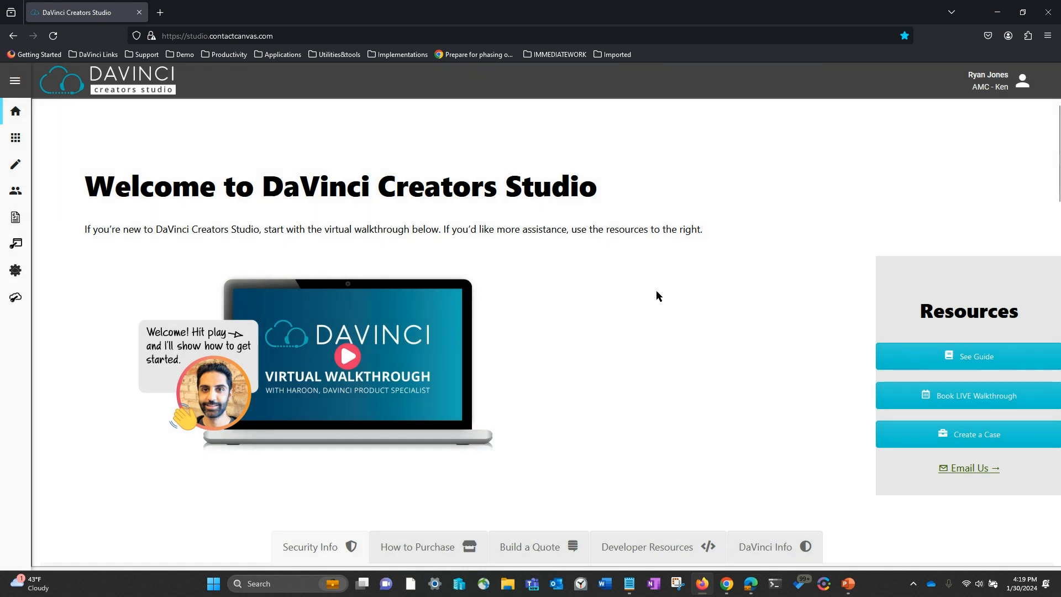
mouse_move(39, 119)
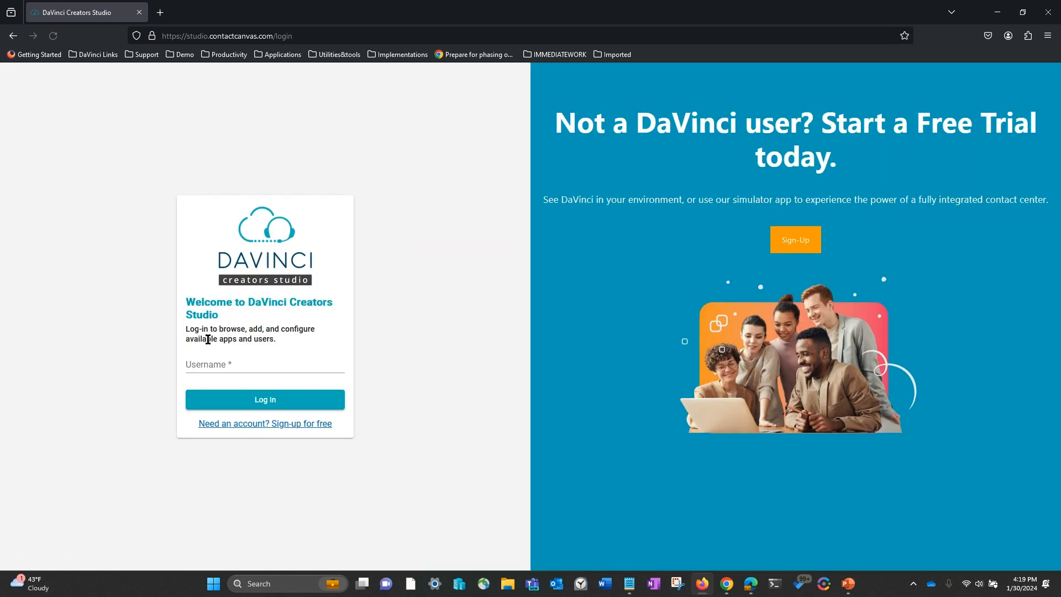
text(de,p+)
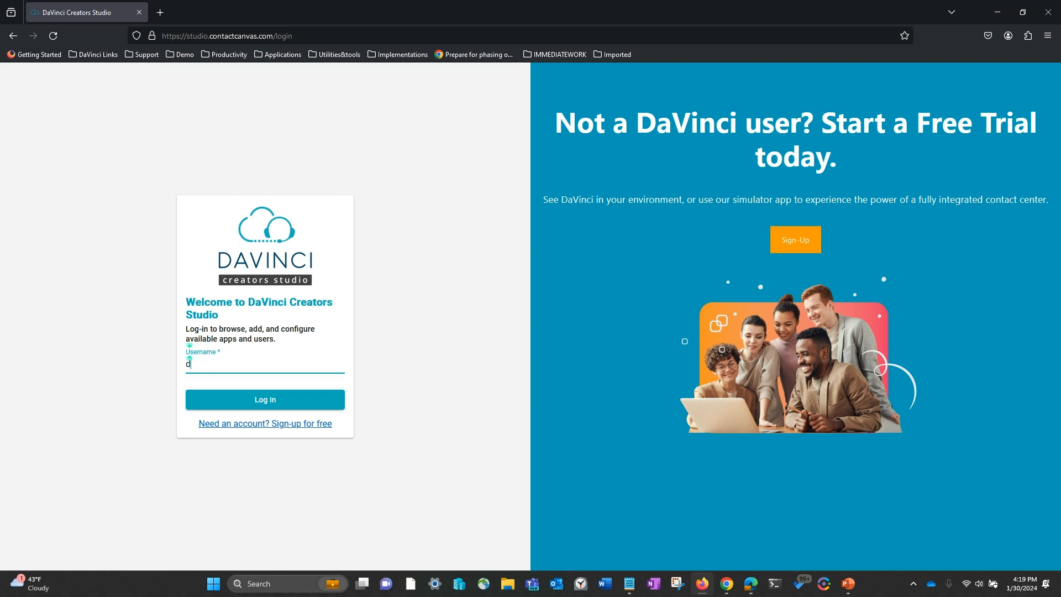
text(emo_ad)
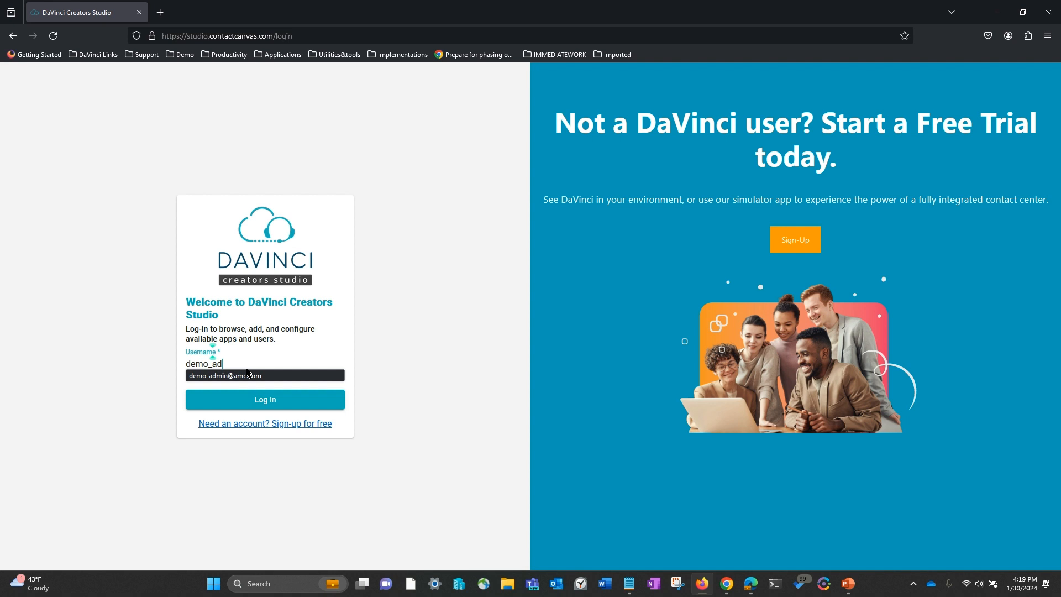
click(226, 375)
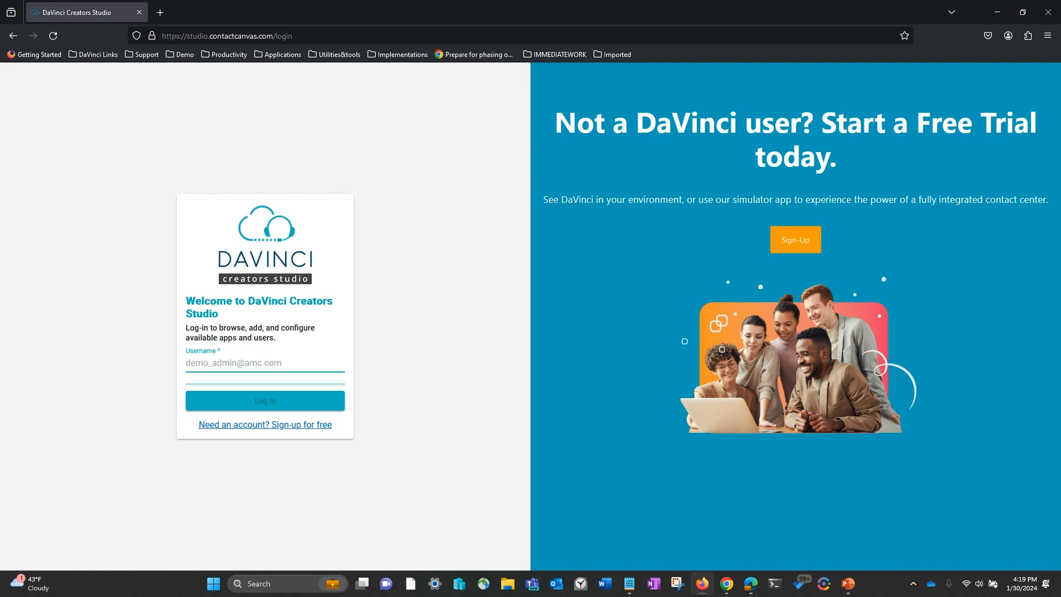
click(266, 401)
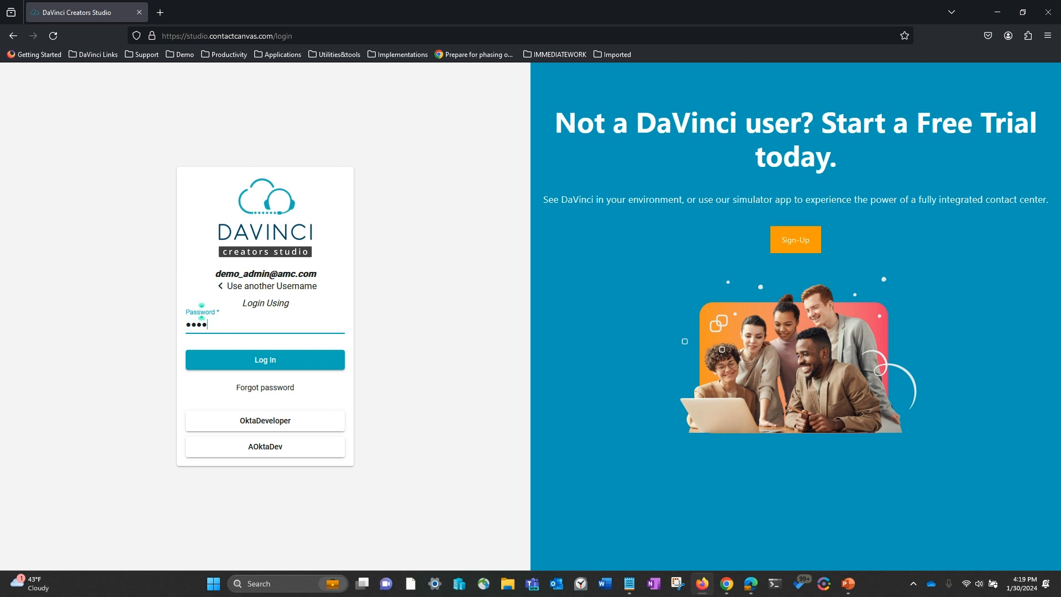
- Enter the password and sign in to reach the Creators Studio welcome page
text(••••)
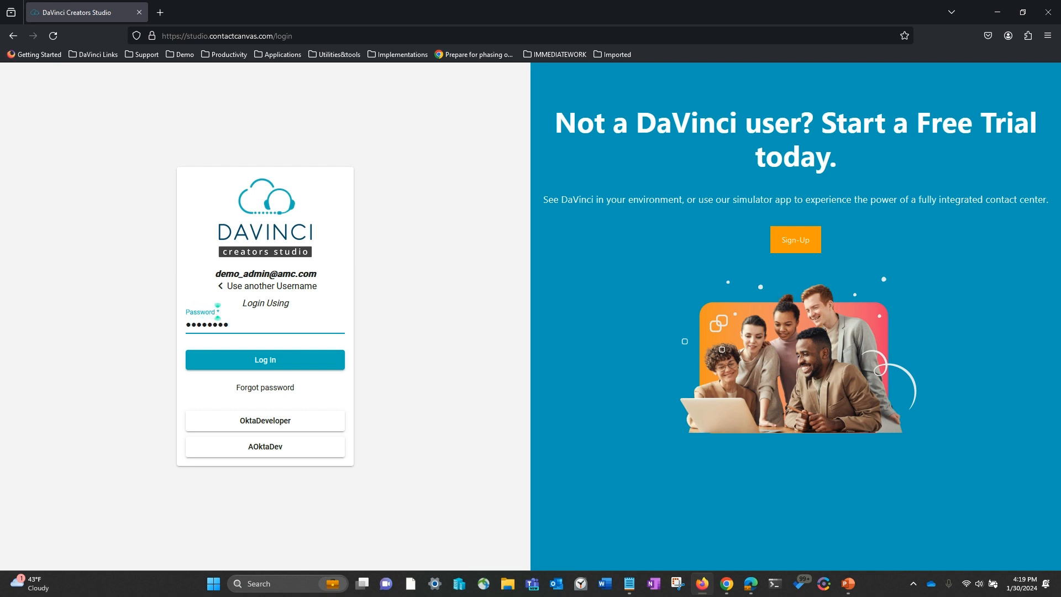
text(••)
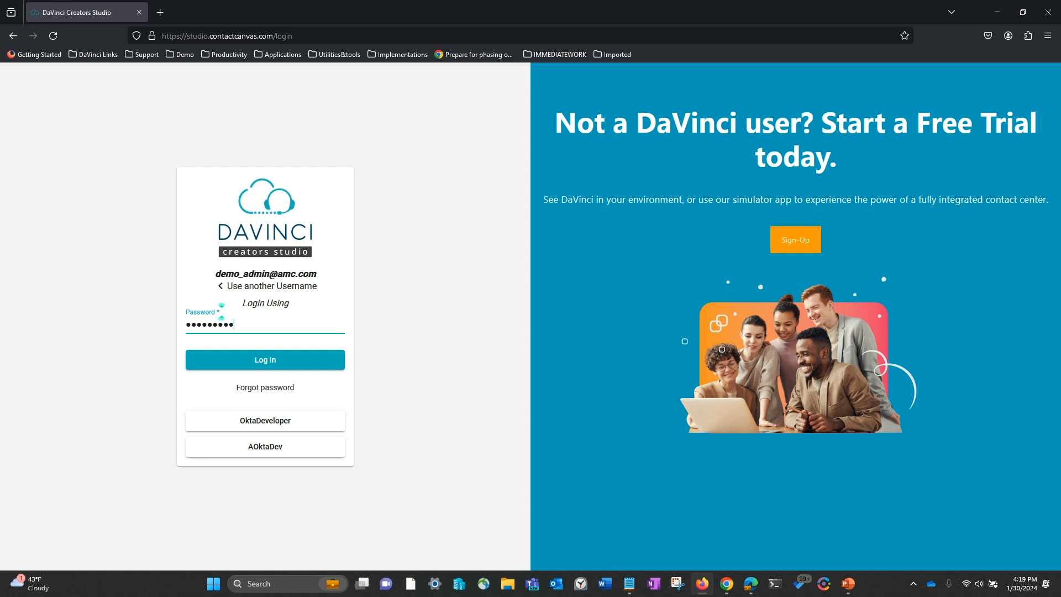
click(265, 360)
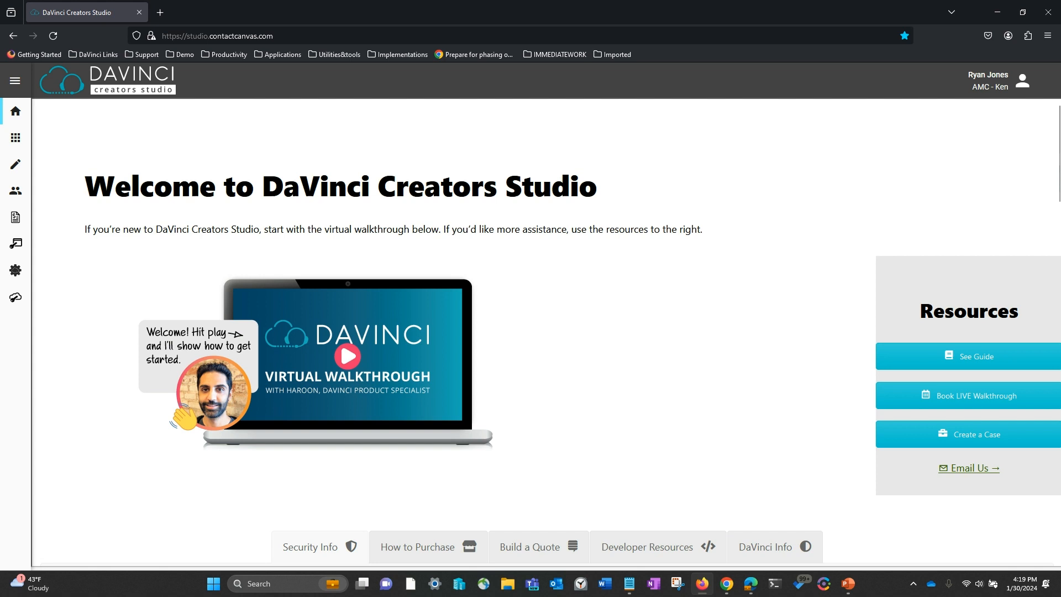
- Show the list of configured and available apps for the UnifiedData profile
click(15, 137)
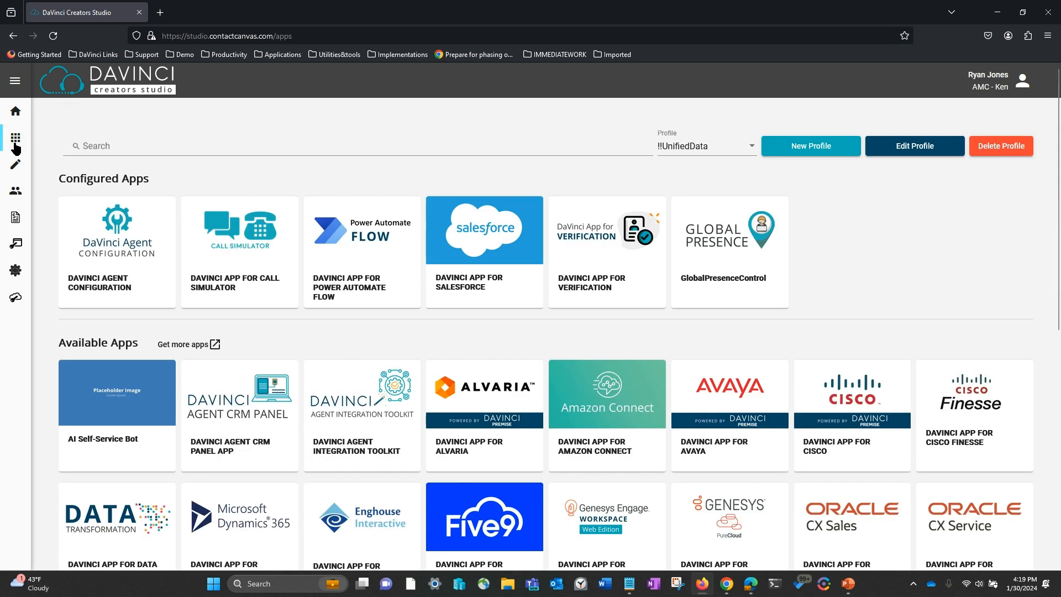
mouse_move(692, 141)
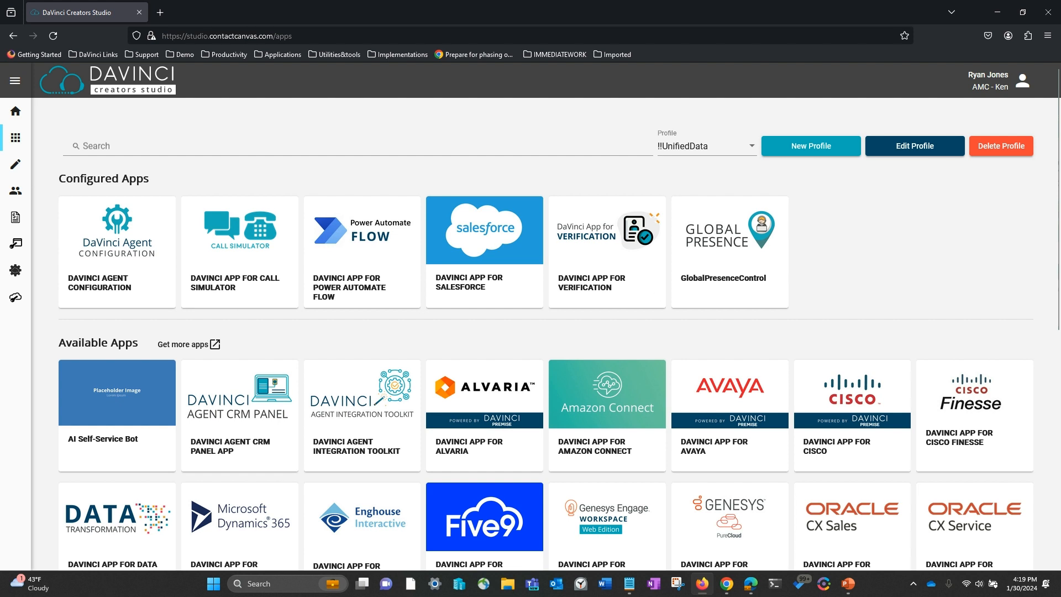
mouse_move(265, 252)
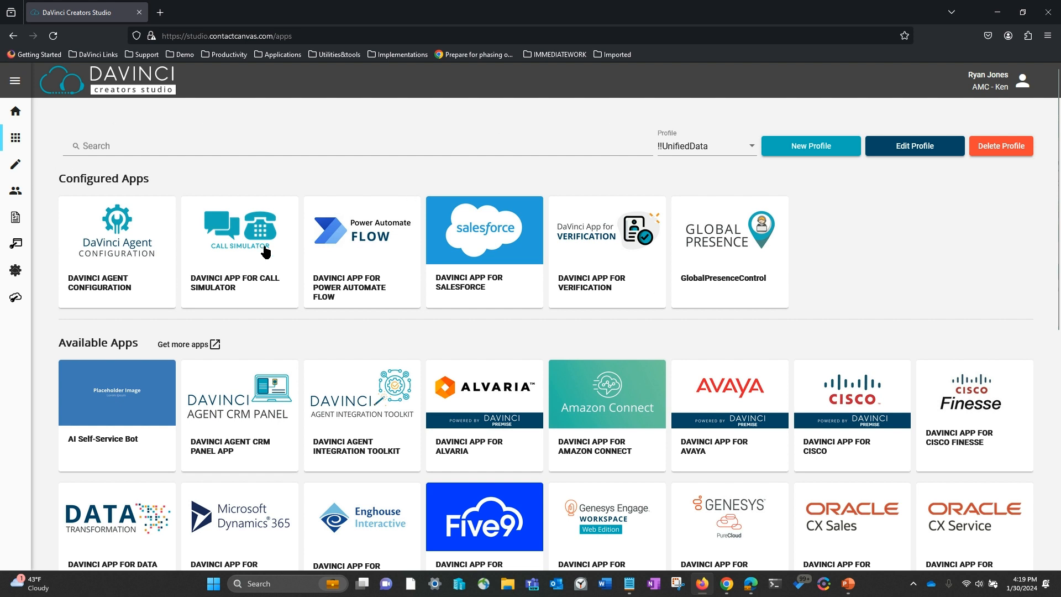
mouse_move(146, 250)
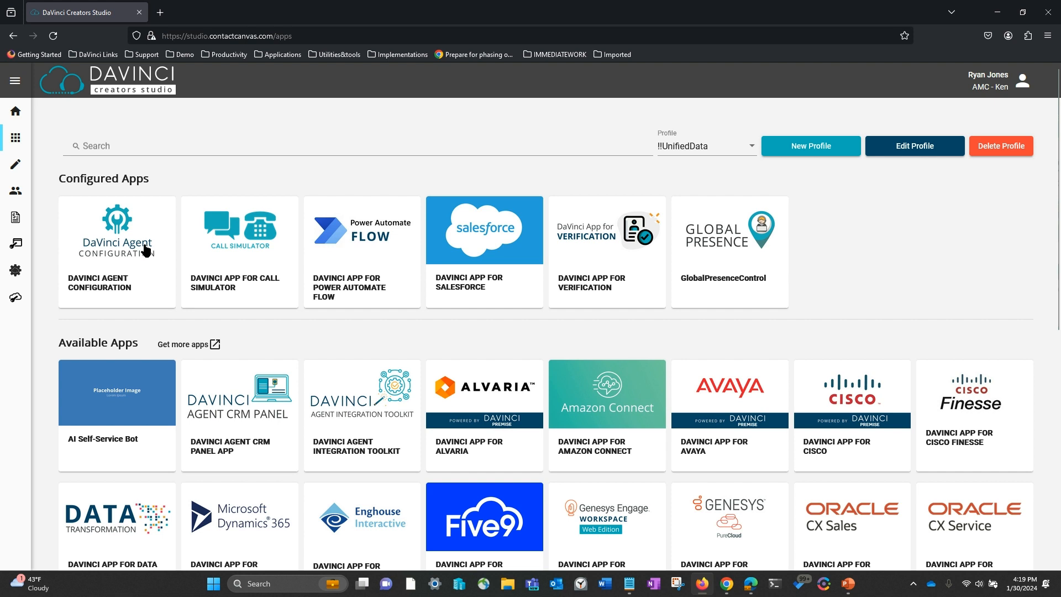
mouse_move(612, 253)
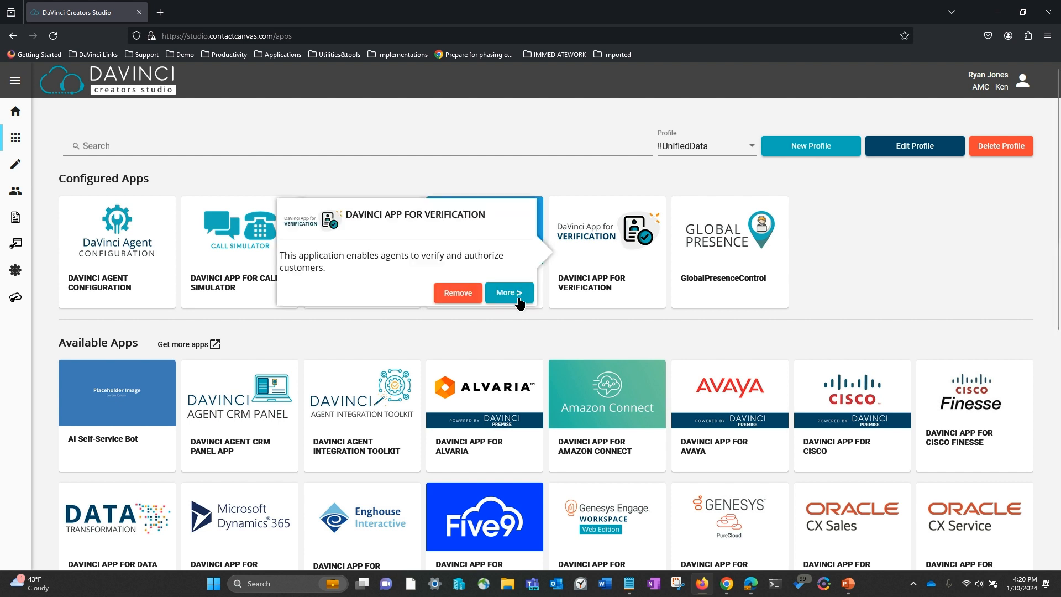
- Inspect the Verification app's BtnValidated and BtnNot Validated config nodes, then close the details
click(509, 291)
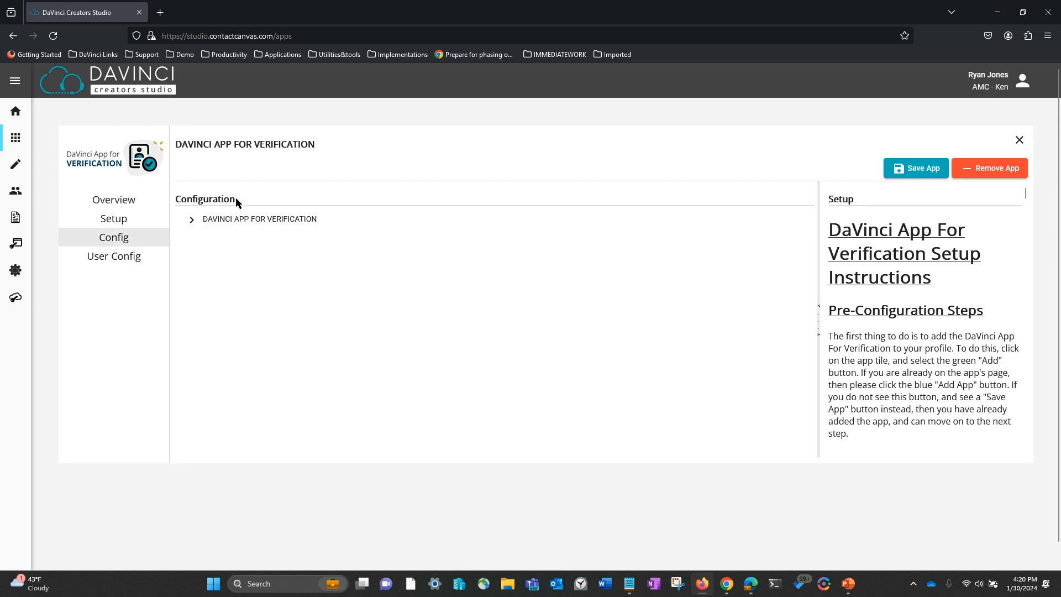
click(192, 218)
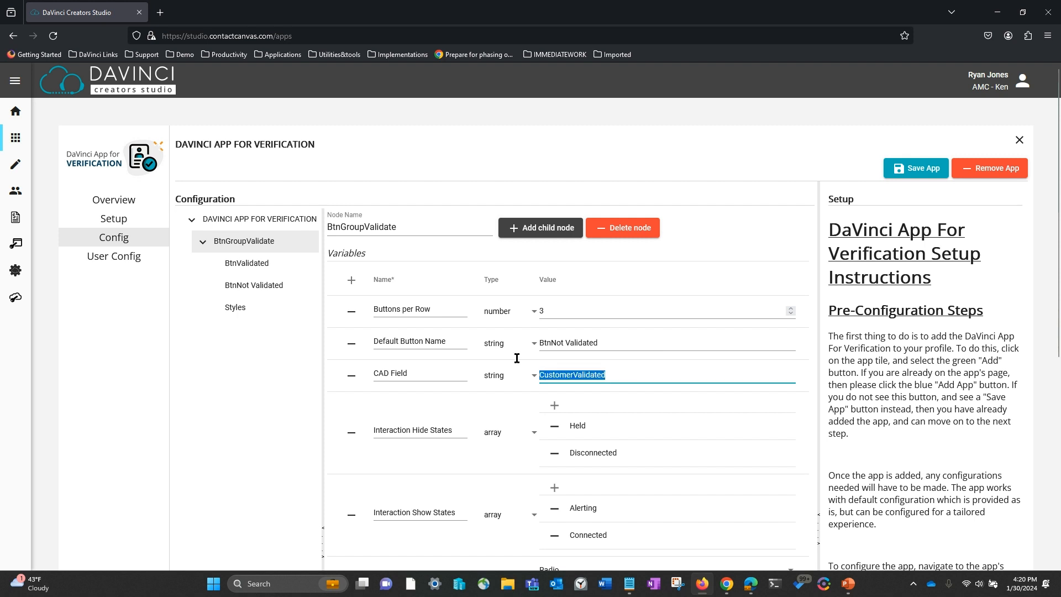
click(658, 375)
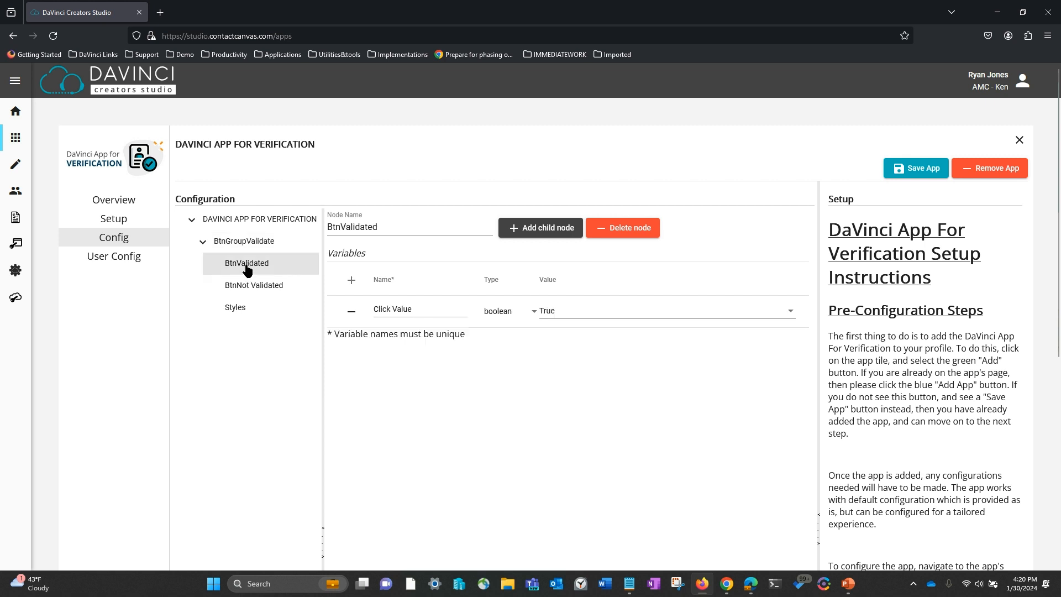
mouse_move(243, 261)
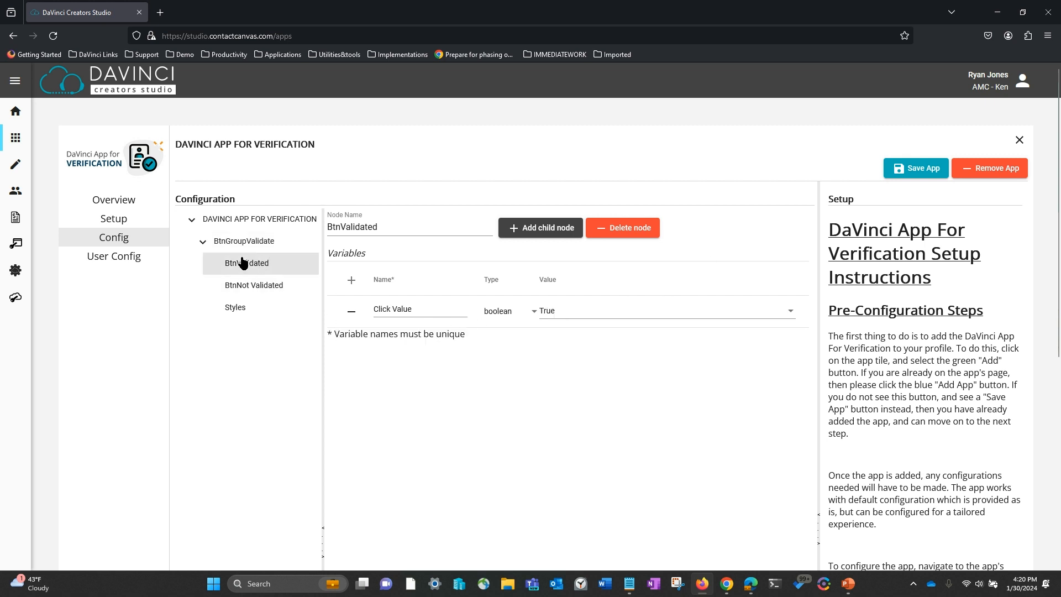
click(253, 285)
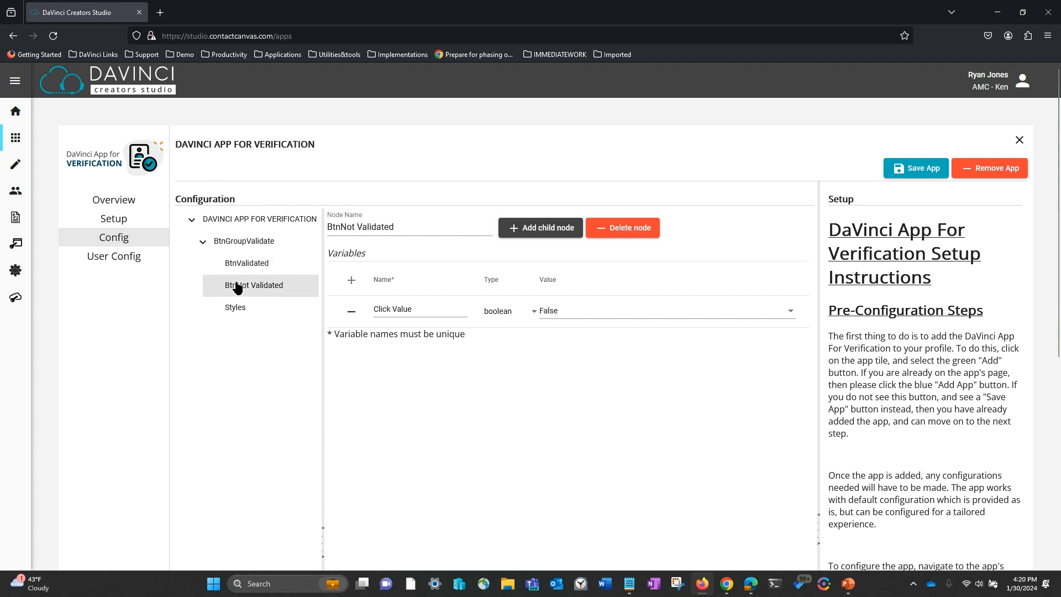
mouse_move(246, 288)
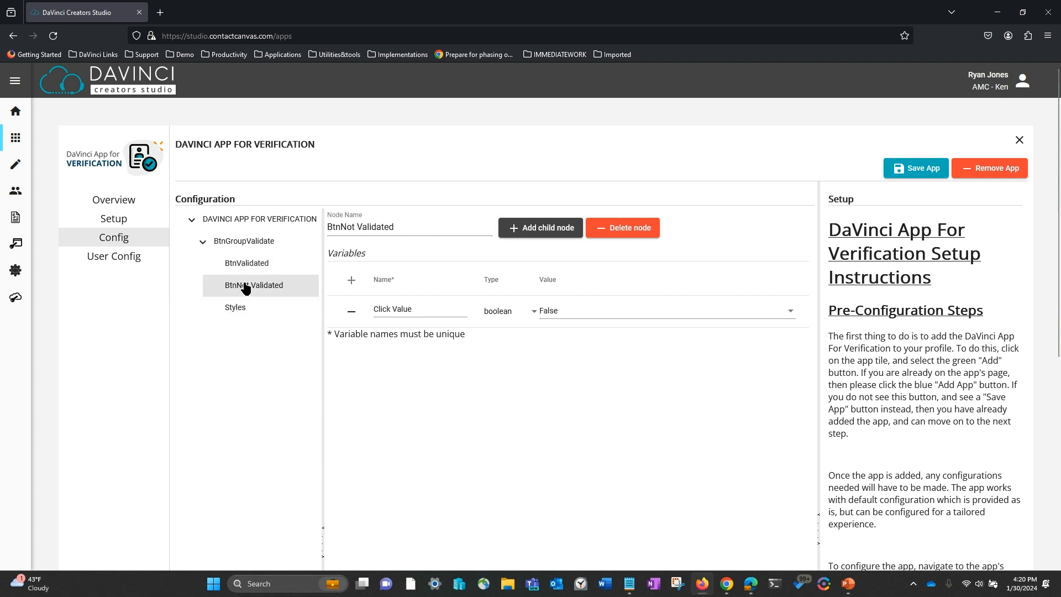
mouse_move(245, 307)
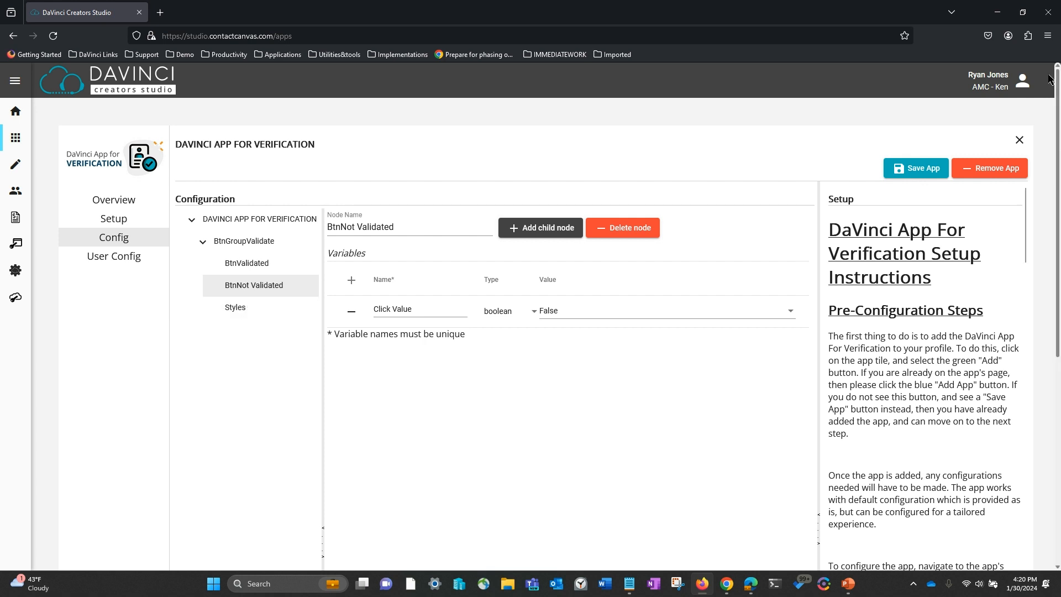
mouse_move(1018, 148)
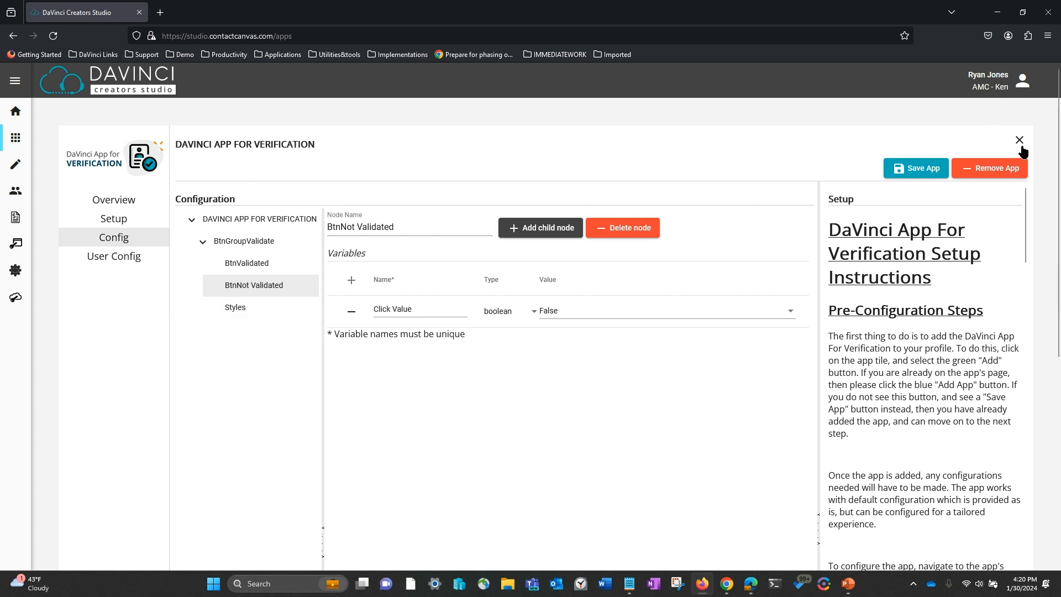
click(1018, 140)
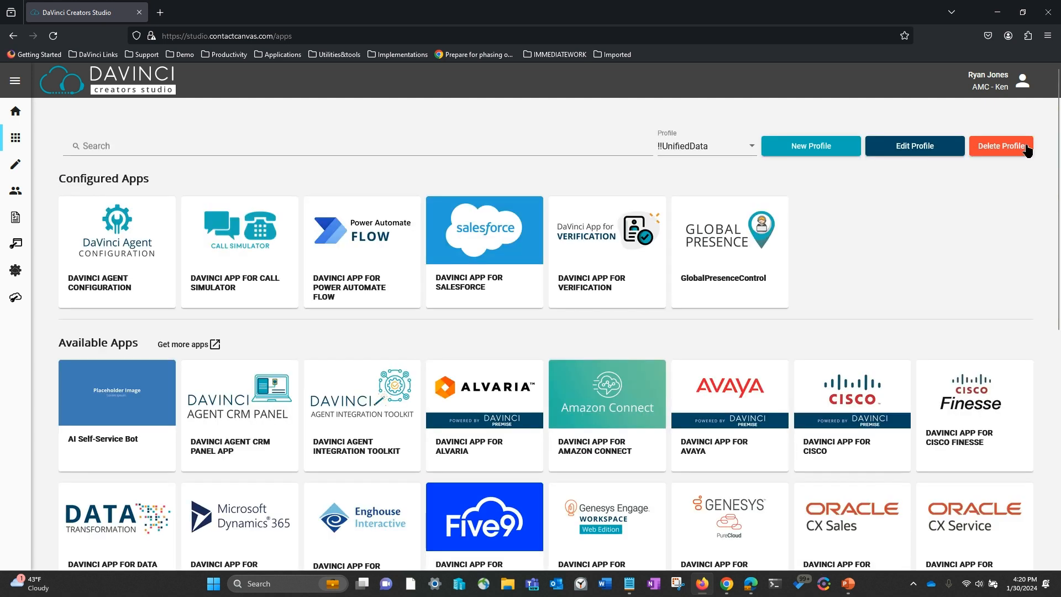
mouse_move(22, 71)
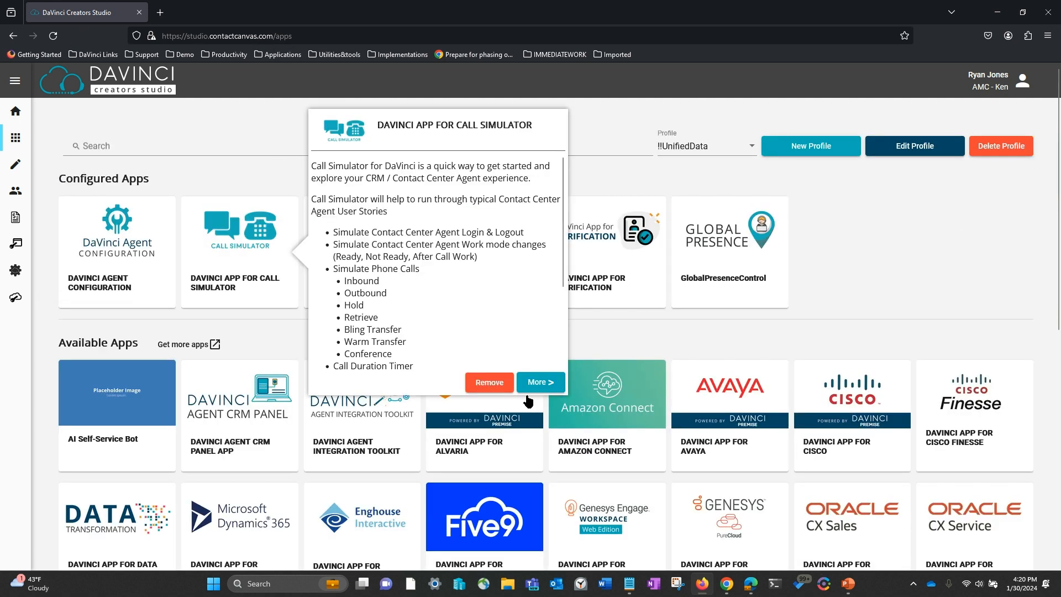
- Expand the Call Simulator config tree and show the root node's disposition values
click(540, 381)
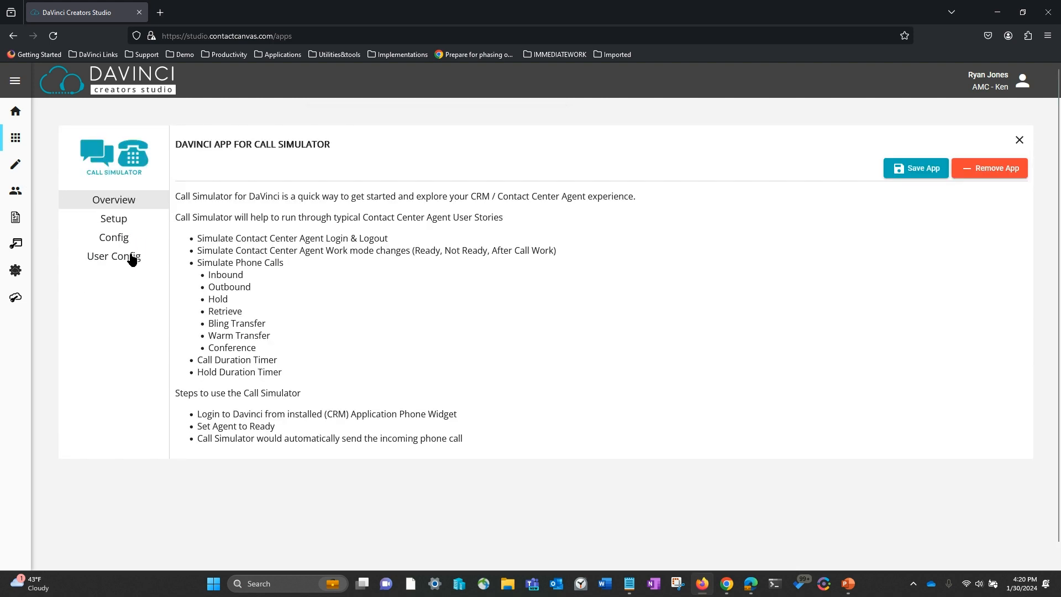
click(113, 236)
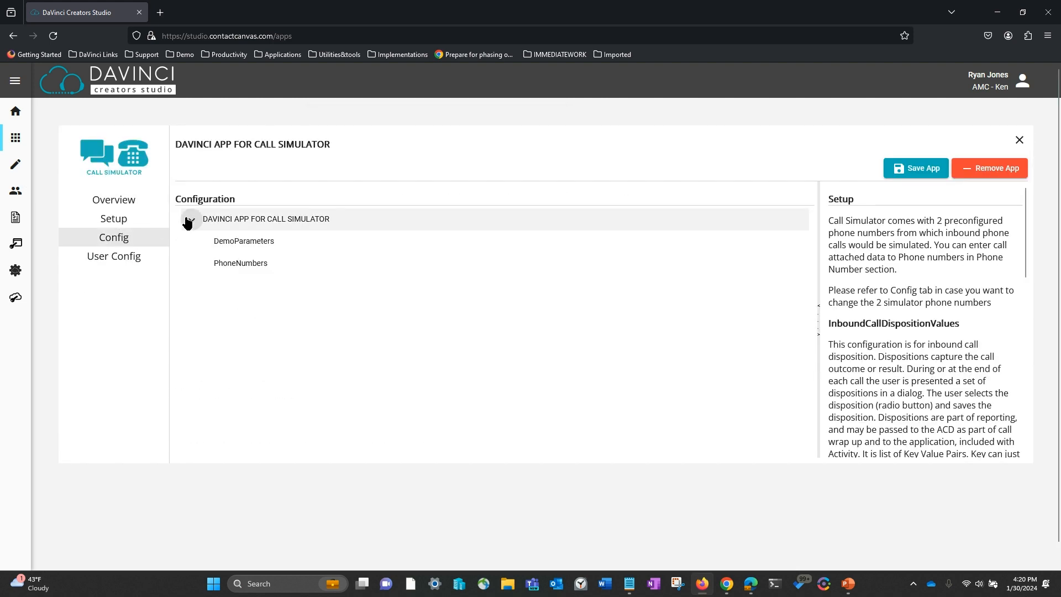
click(241, 263)
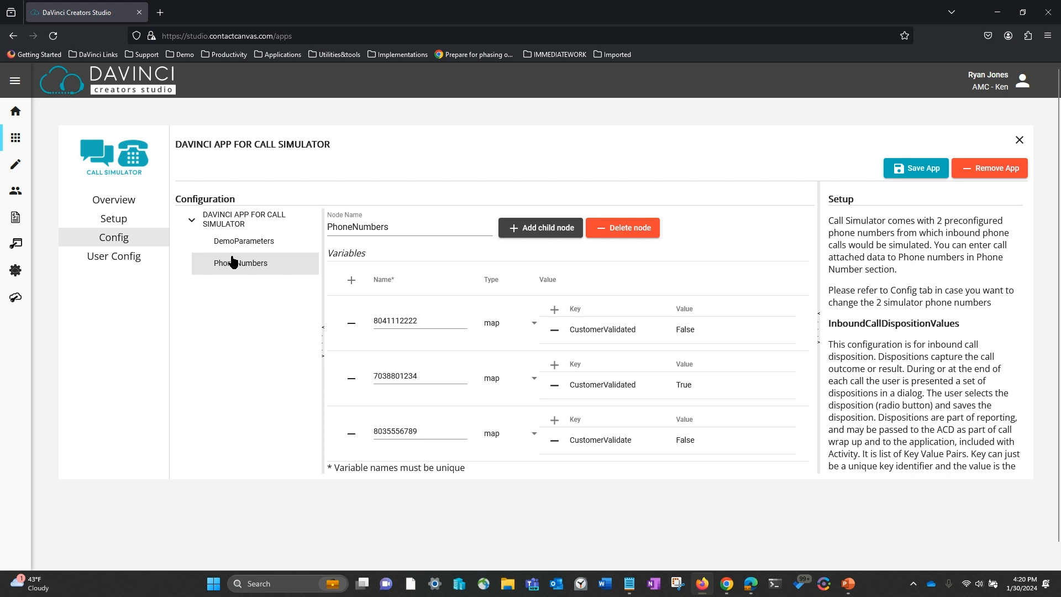
mouse_move(237, 303)
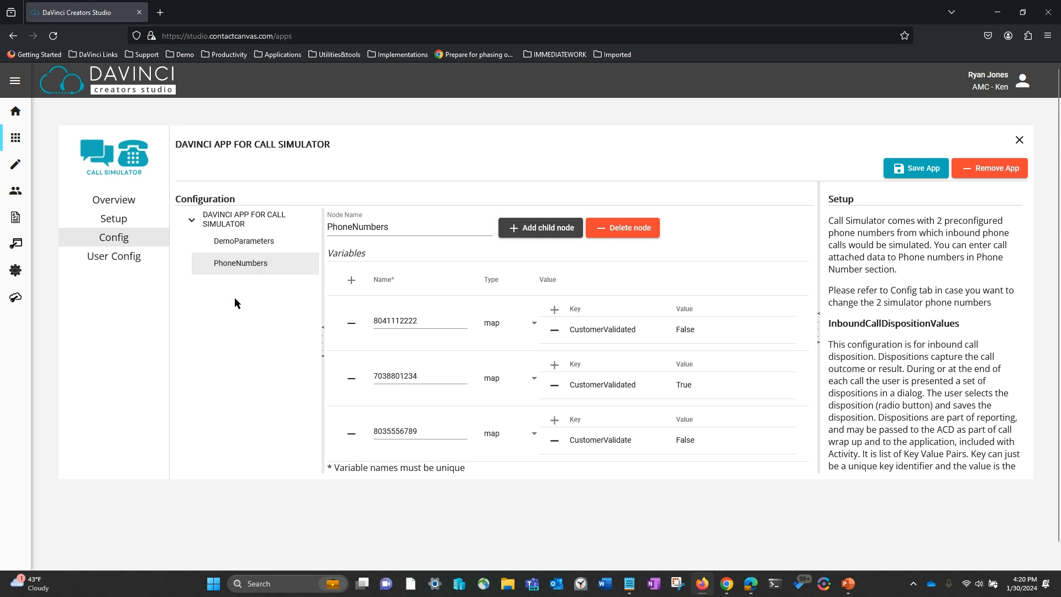
mouse_move(317, 278)
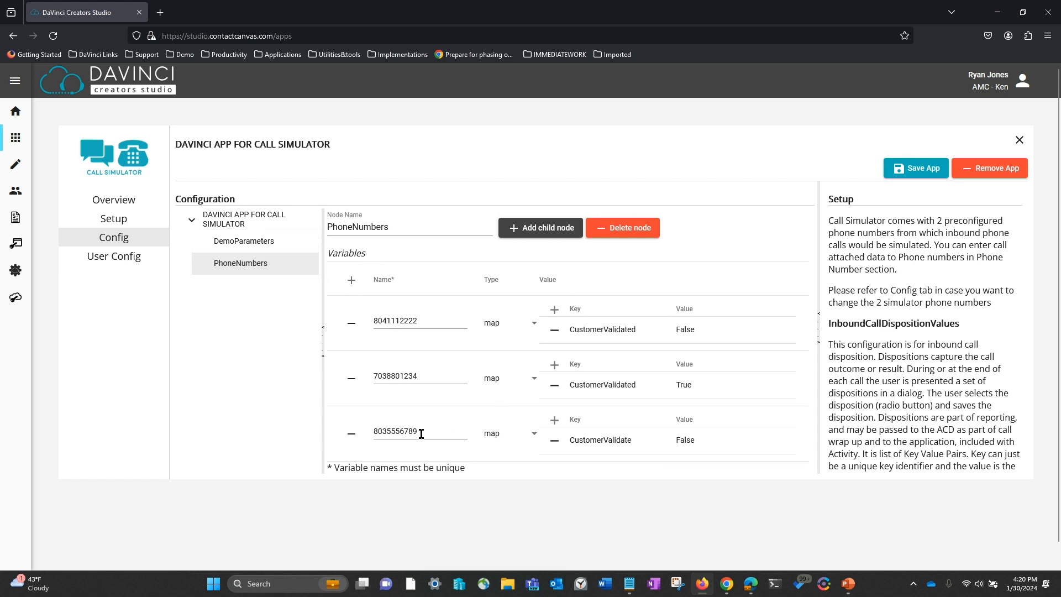
mouse_move(416, 442)
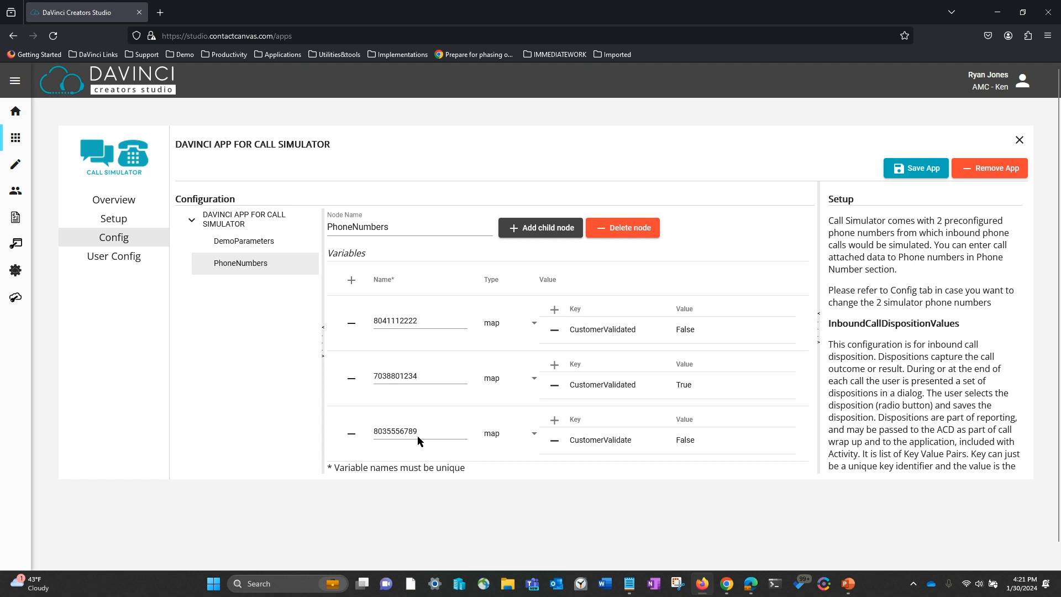
mouse_move(422, 442)
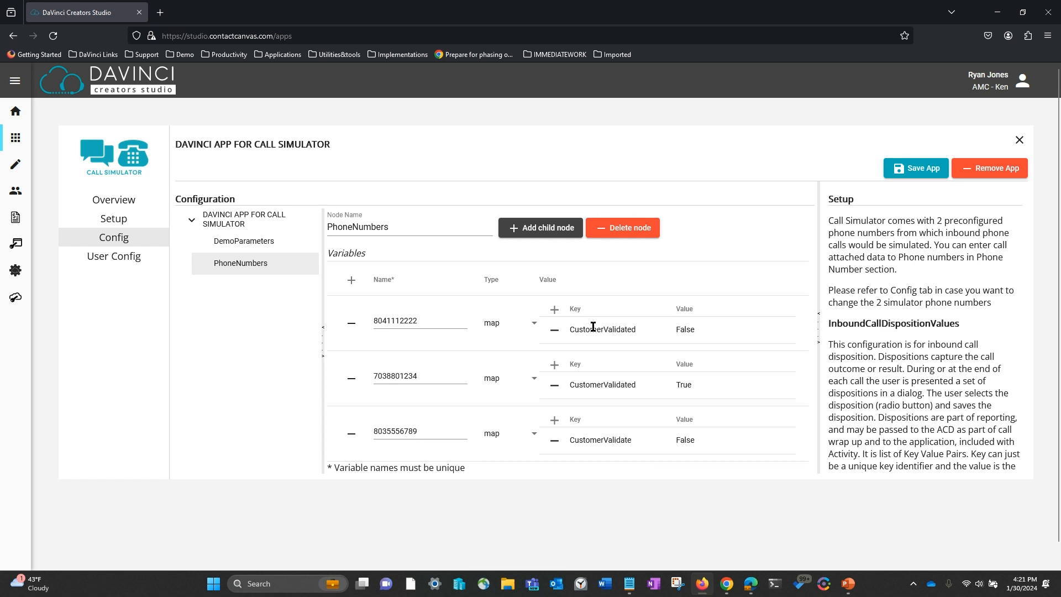
mouse_move(688, 329)
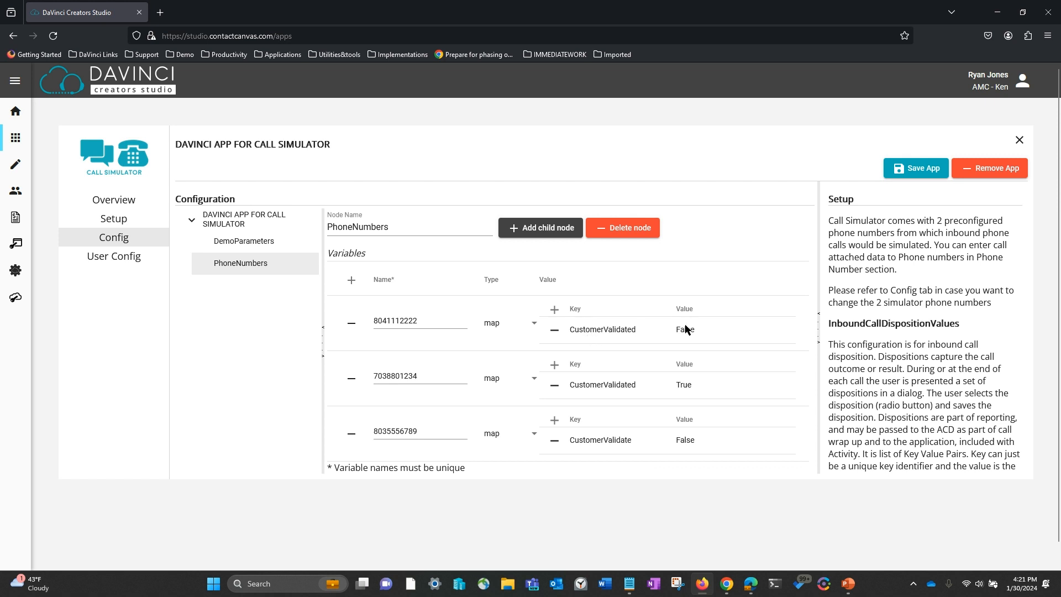
mouse_move(694, 406)
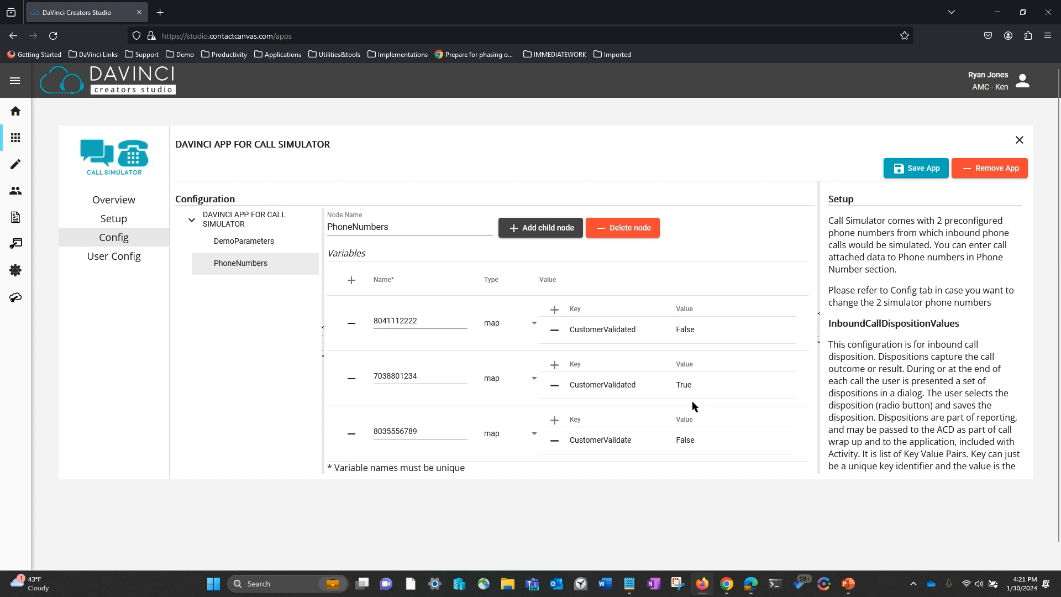
mouse_move(696, 404)
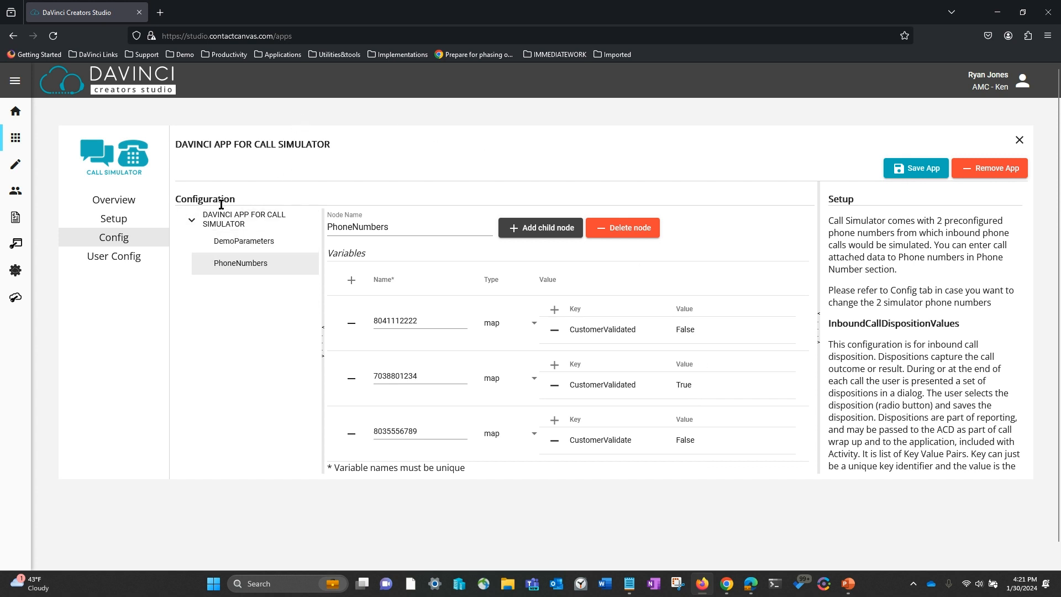
click(245, 219)
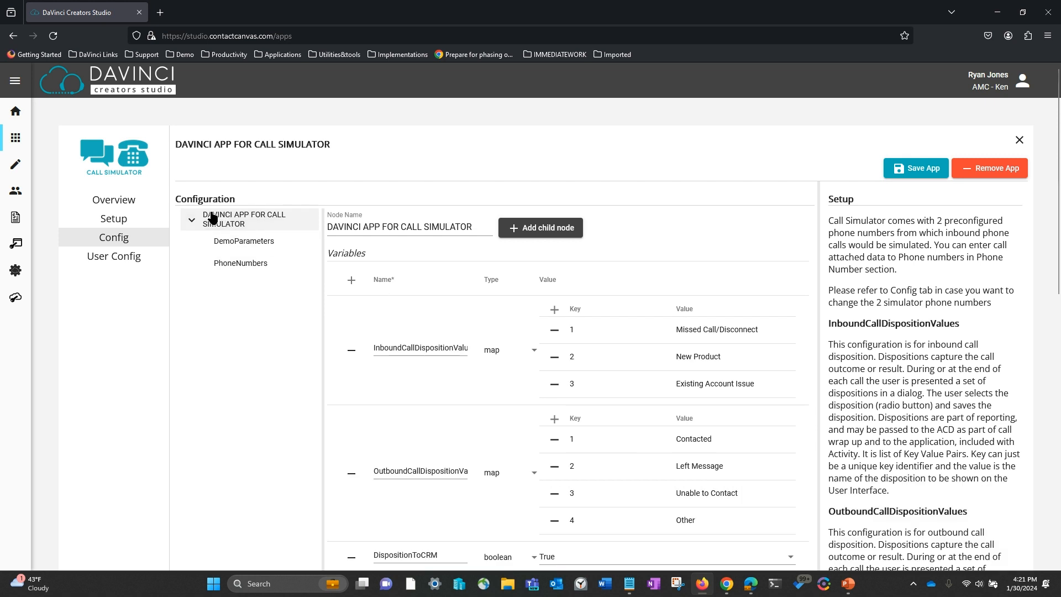
mouse_move(327, 267)
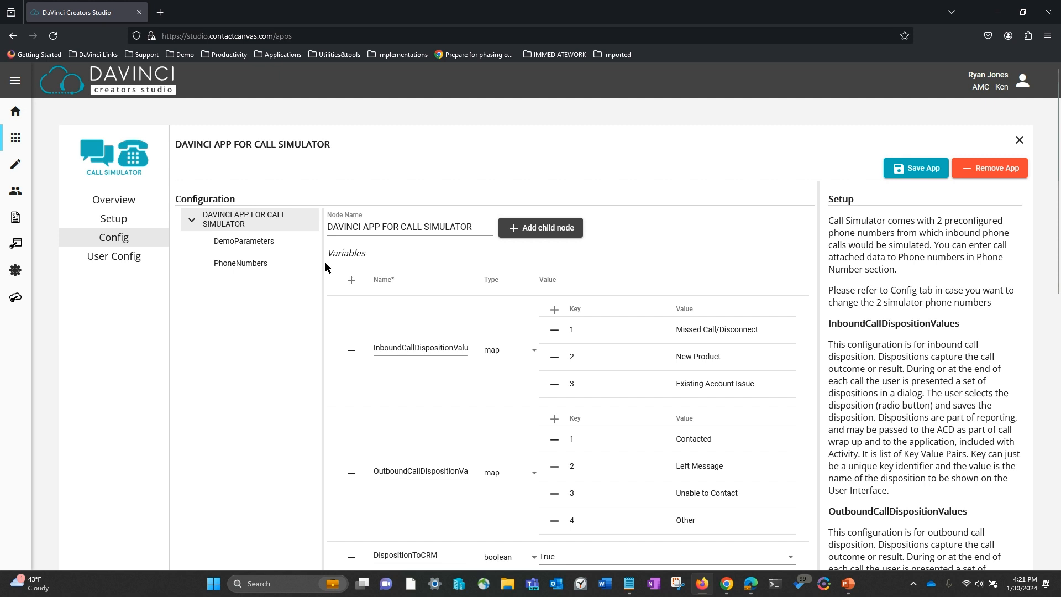
mouse_move(557, 374)
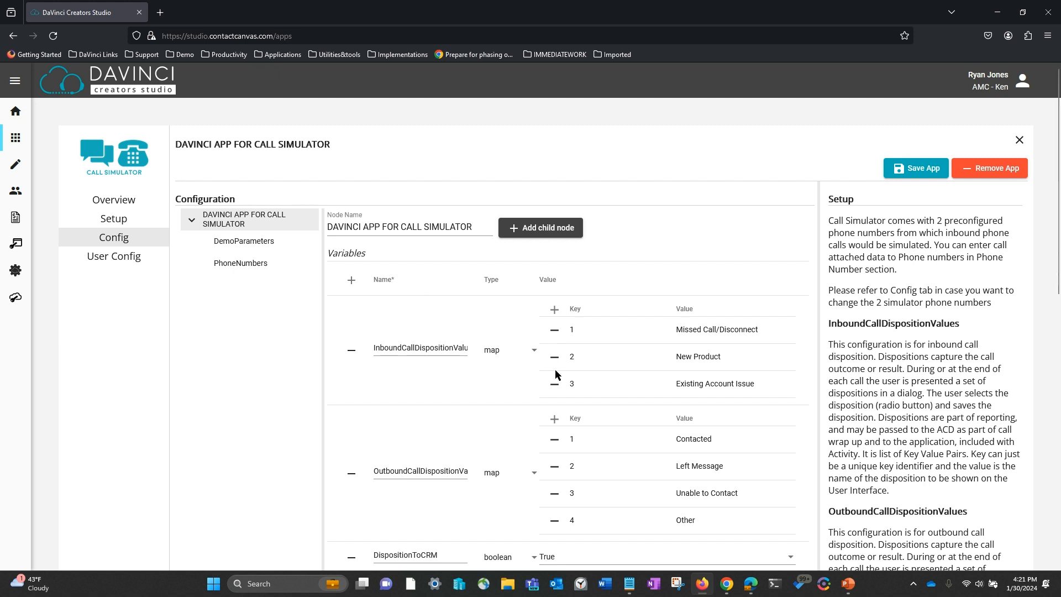
mouse_move(506, 386)
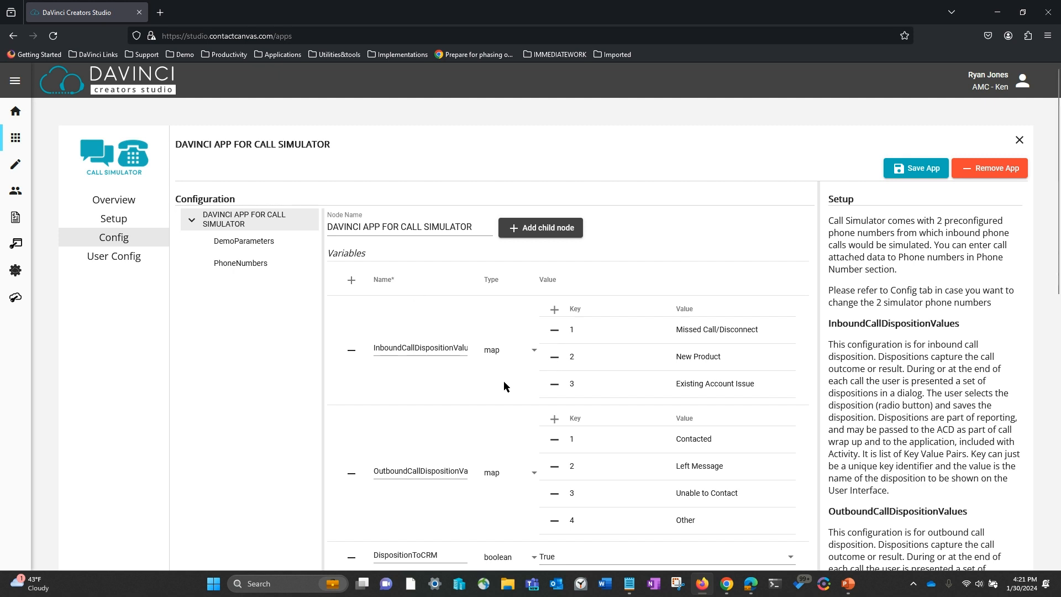
mouse_move(1019, 141)
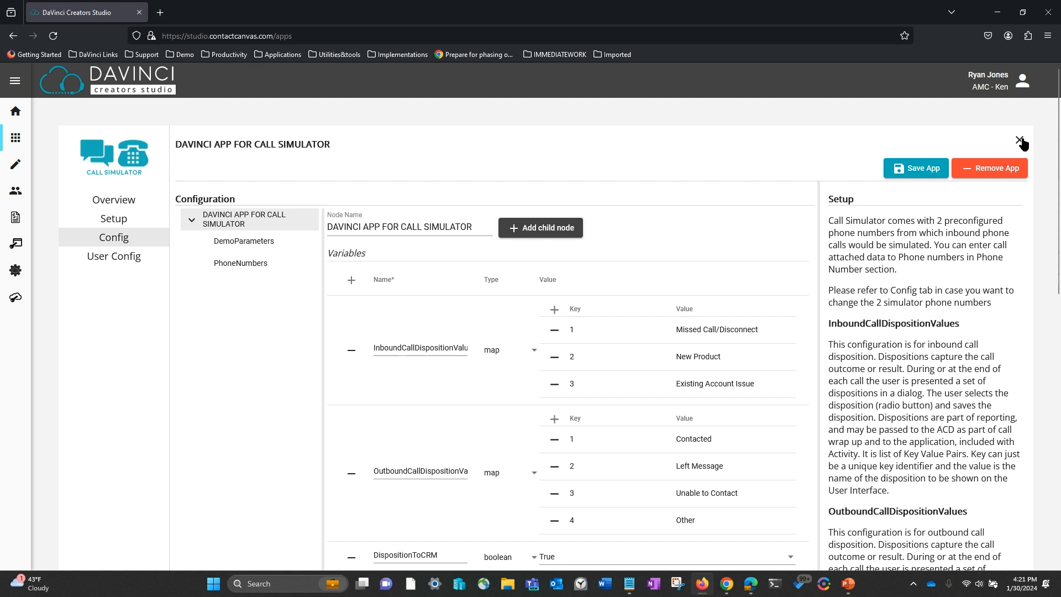
- Close the Call Simulator configuration panel to return to the apps list
click(1019, 142)
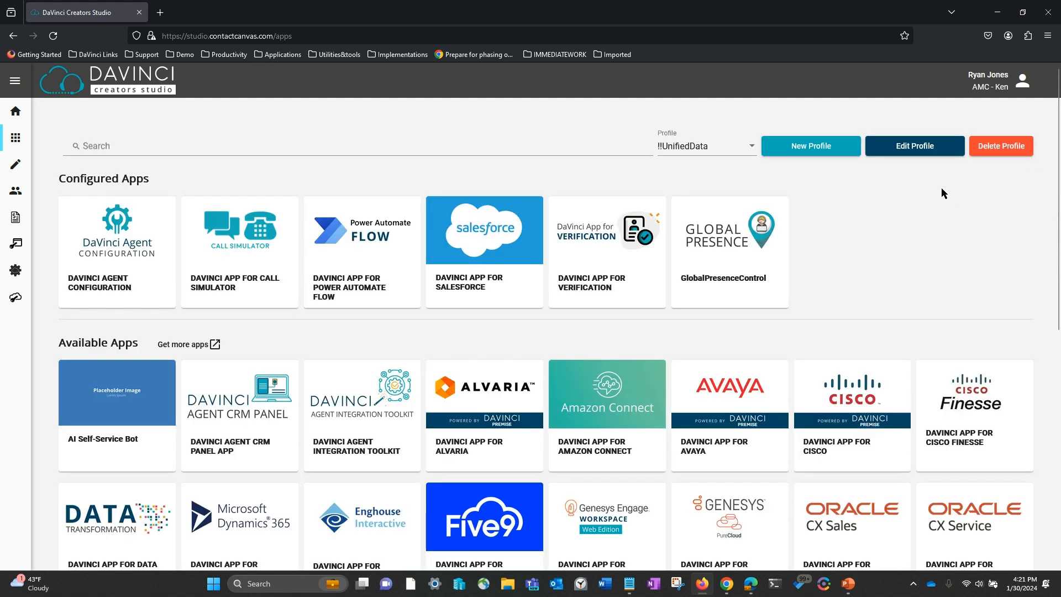
mouse_move(903, 203)
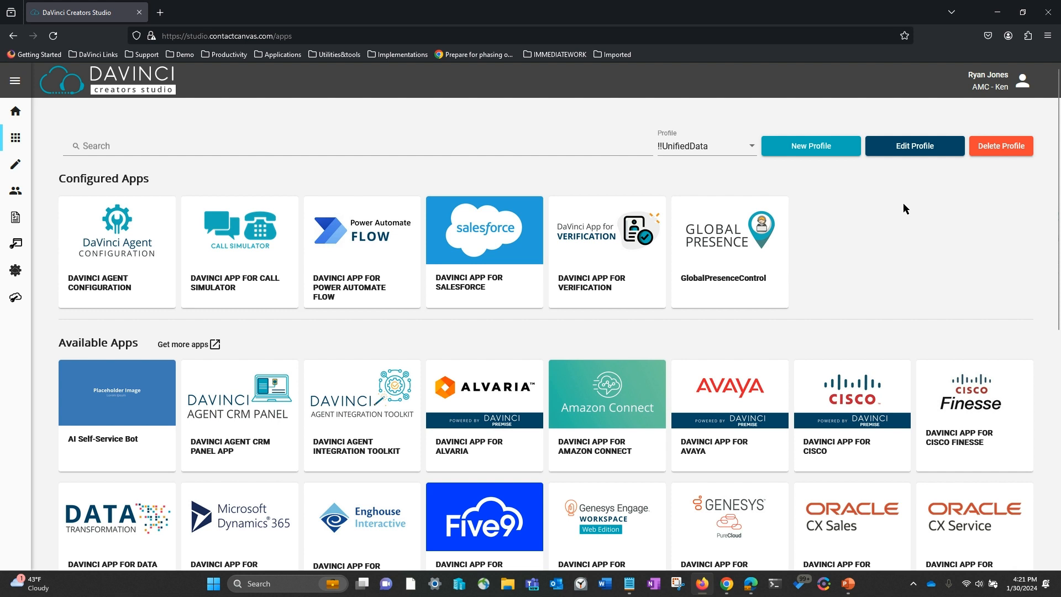
mouse_move(536, 245)
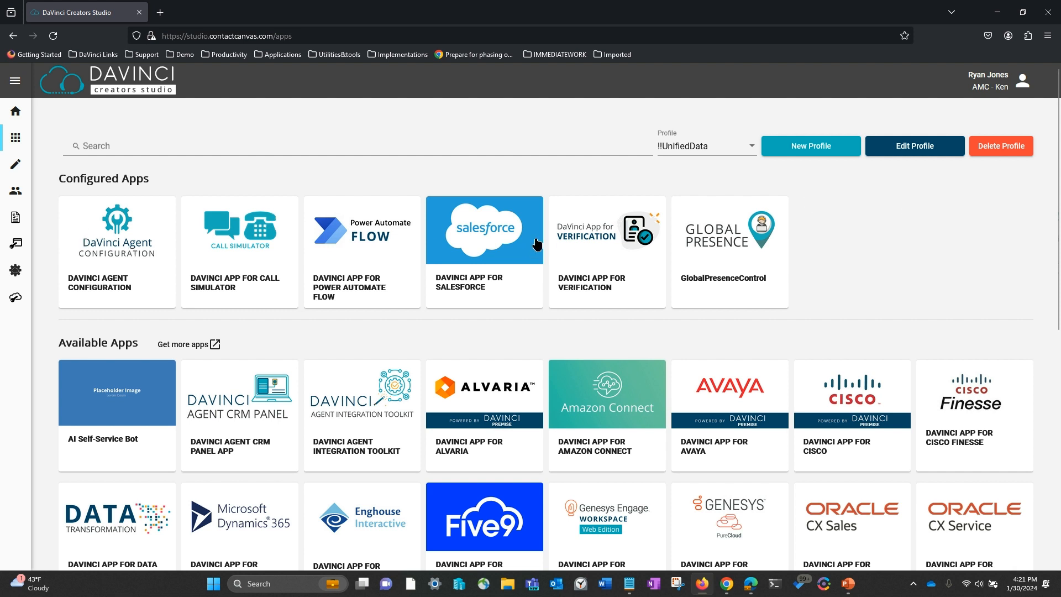
mouse_move(464, 250)
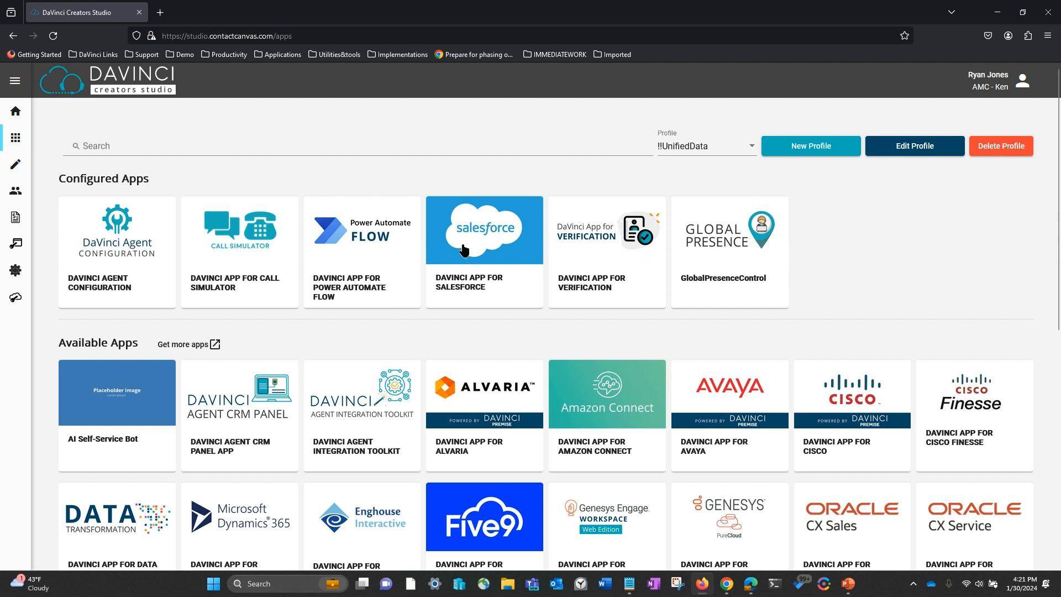
mouse_move(982, 317)
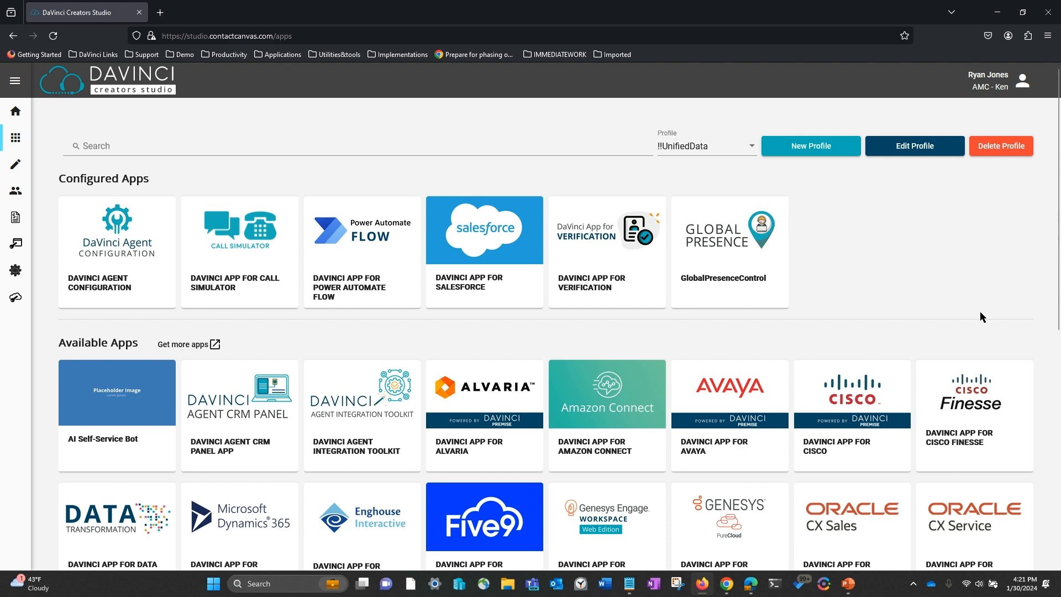
mouse_move(951, 259)
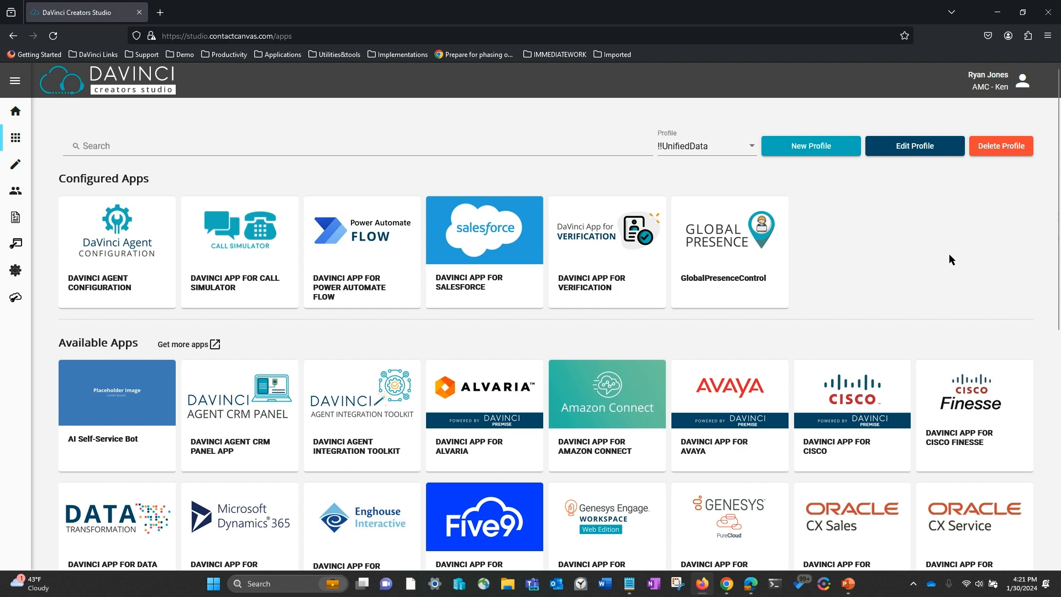
- Switch via Alt+Tab to the All Contacts | Salesforce Chrome window
key(Alt+Tab)
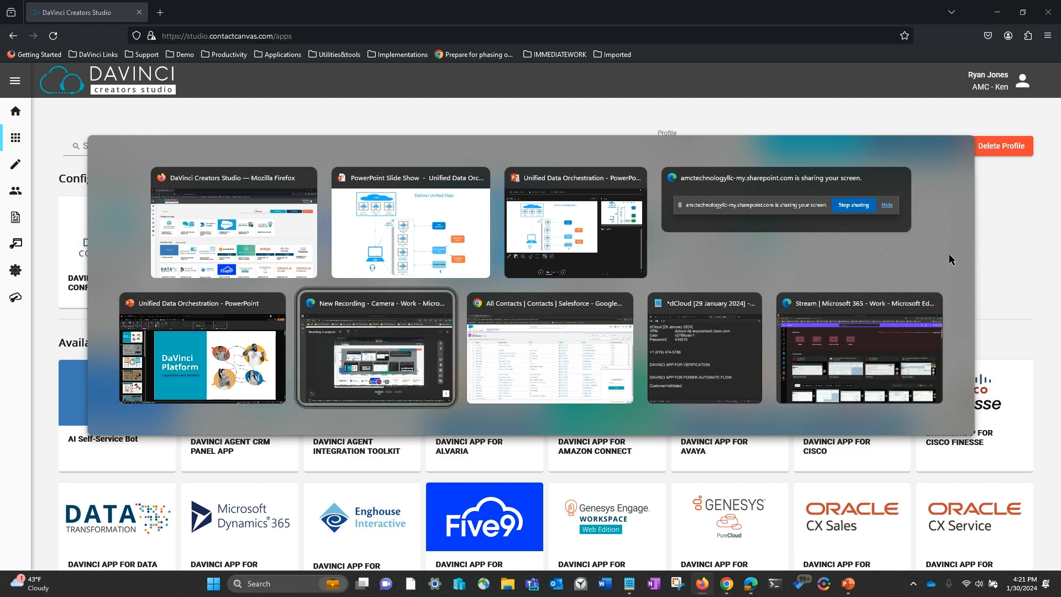
click(547, 349)
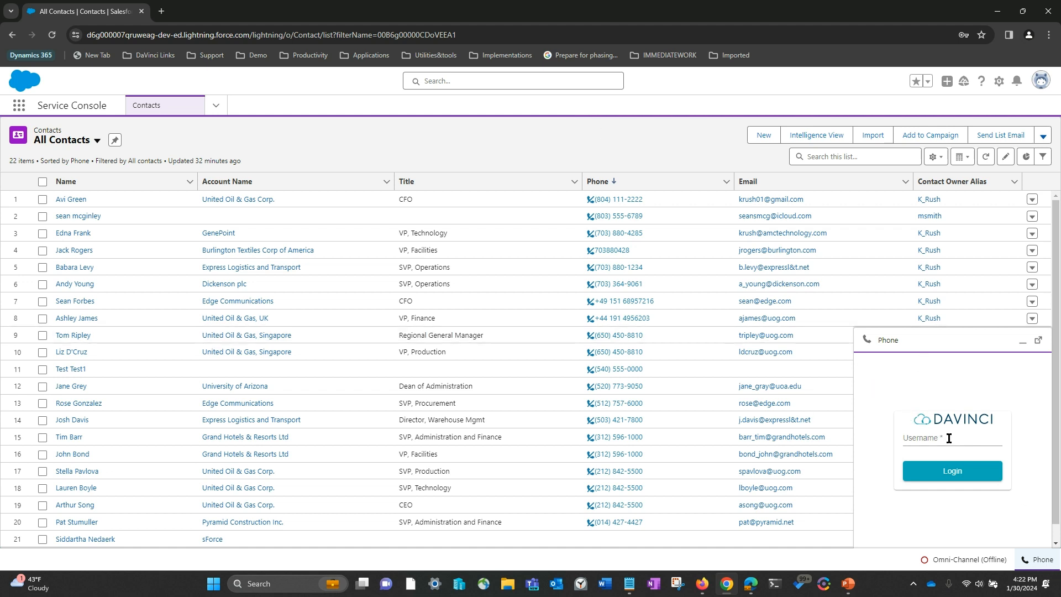
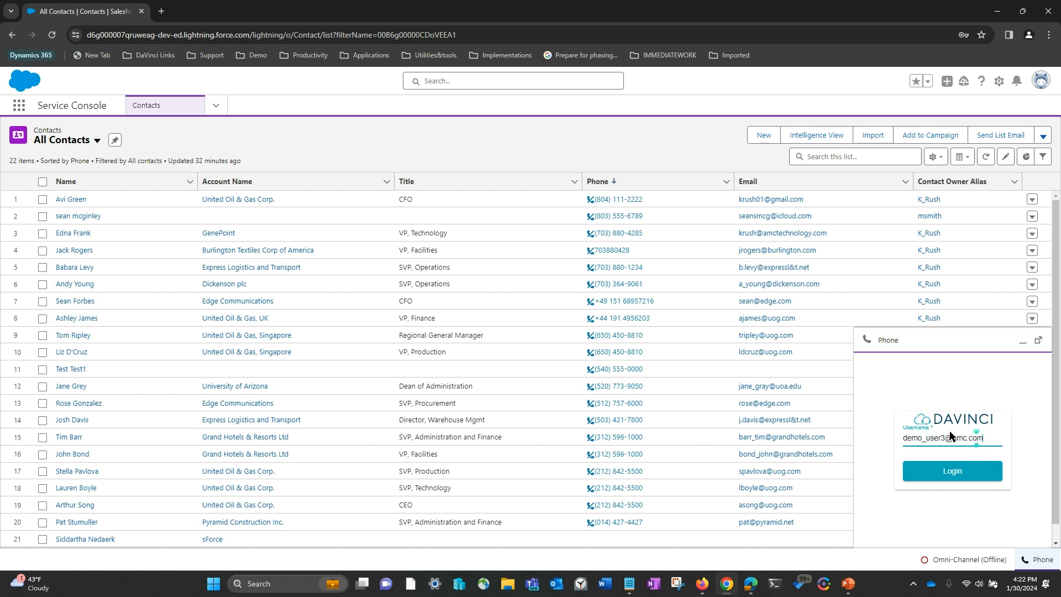
- Submit the 'demo' username and choose DaVinci login for the softphone panel
click(952, 470)
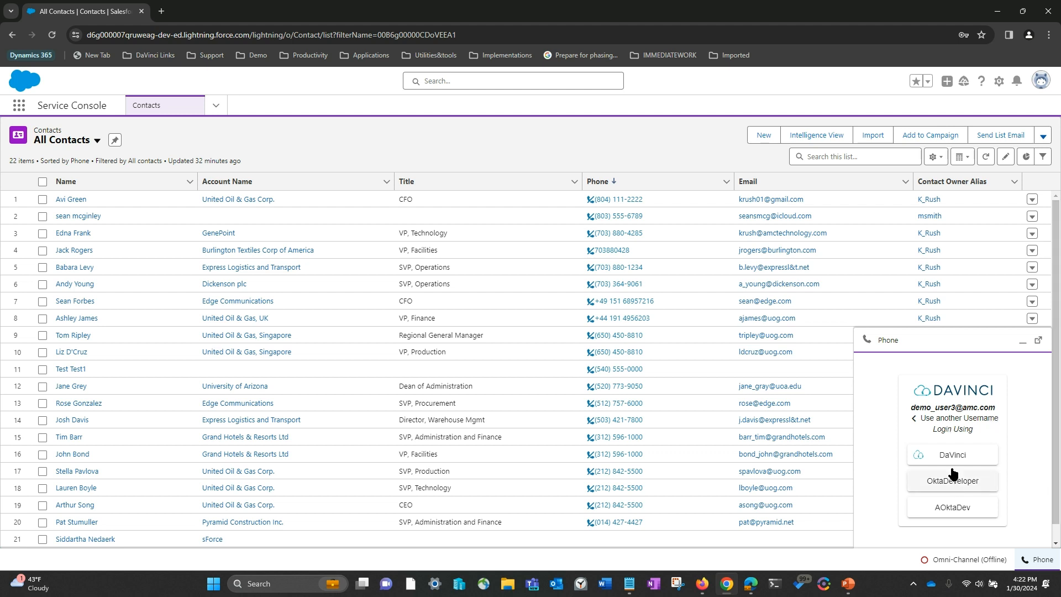
click(953, 454)
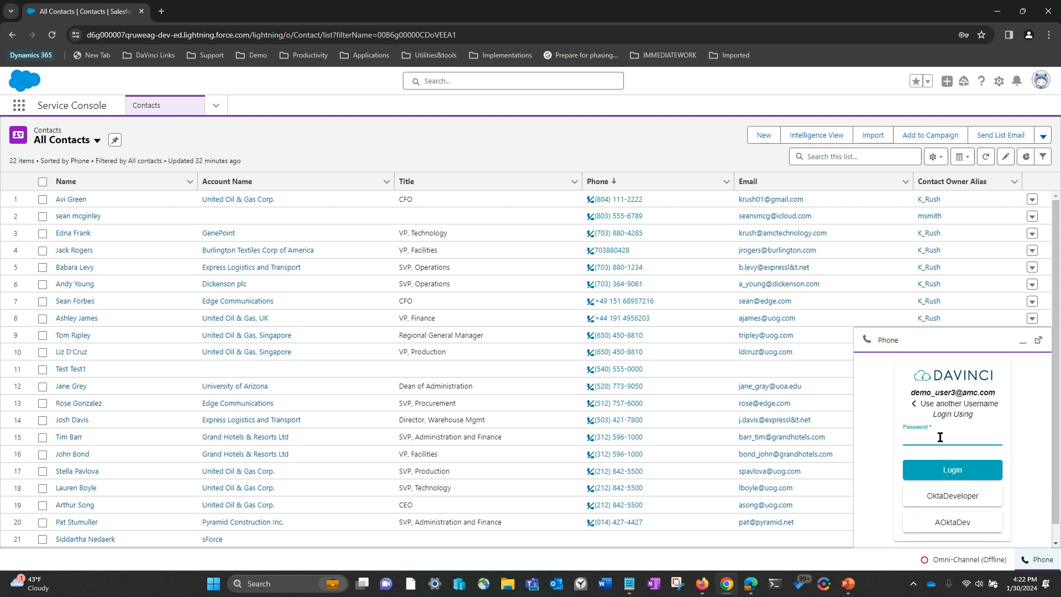
click(952, 469)
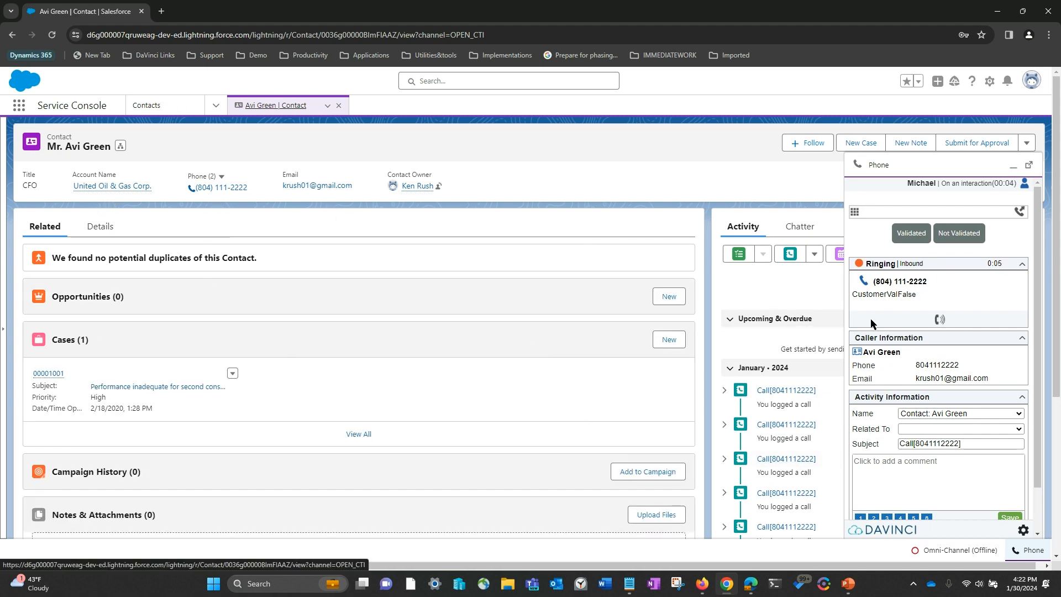
mouse_move(931, 342)
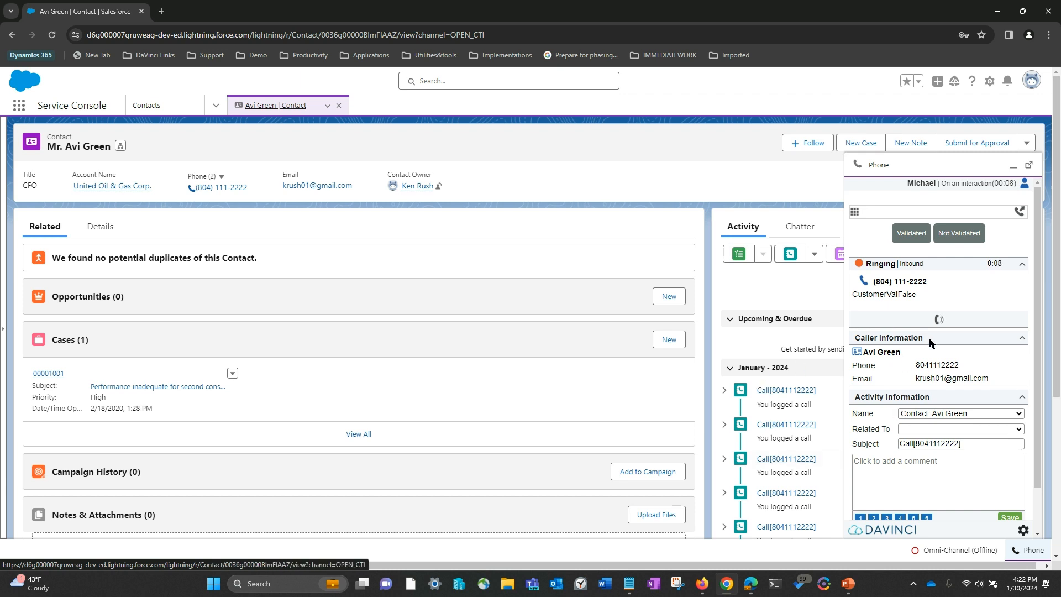
mouse_move(837, 497)
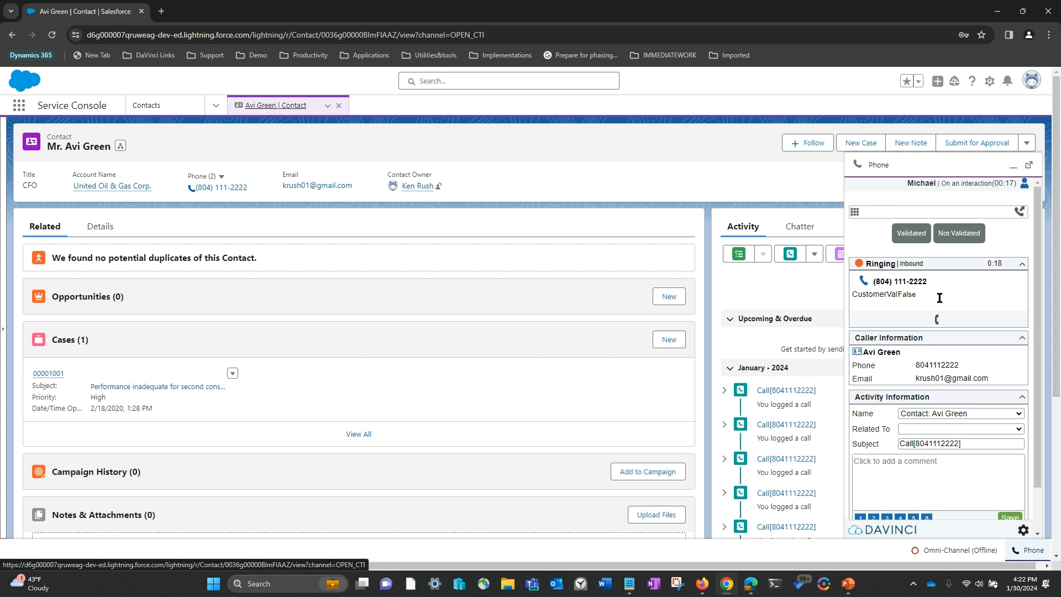
mouse_move(923, 305)
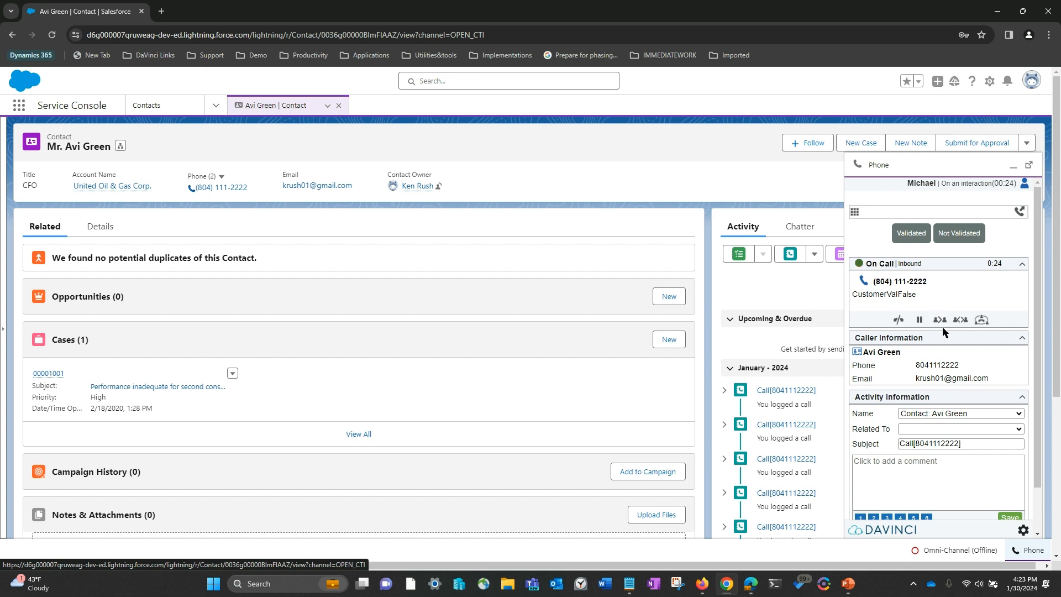
click(938, 481)
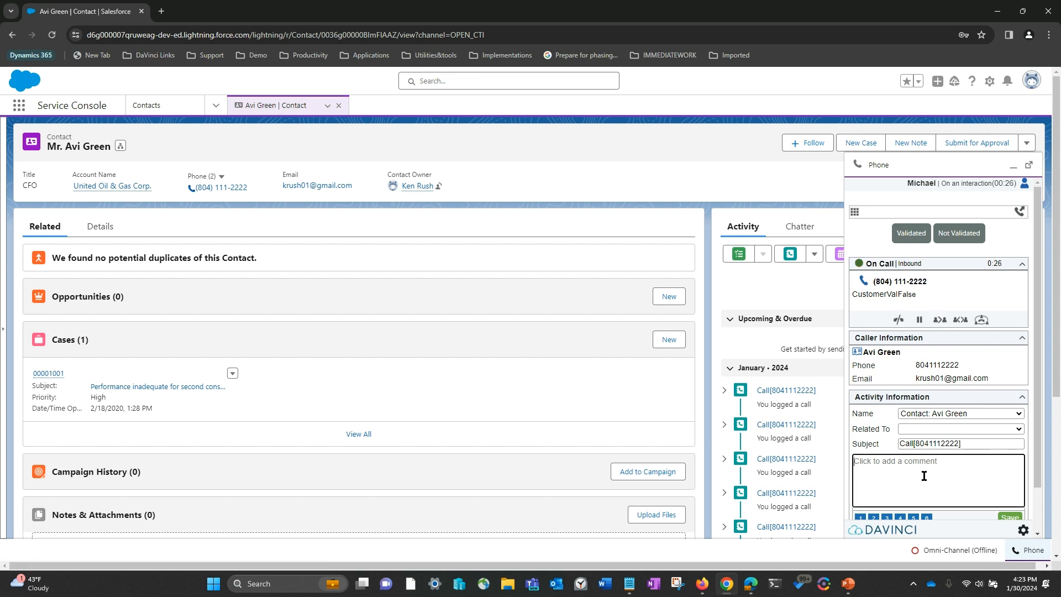
text(notes)
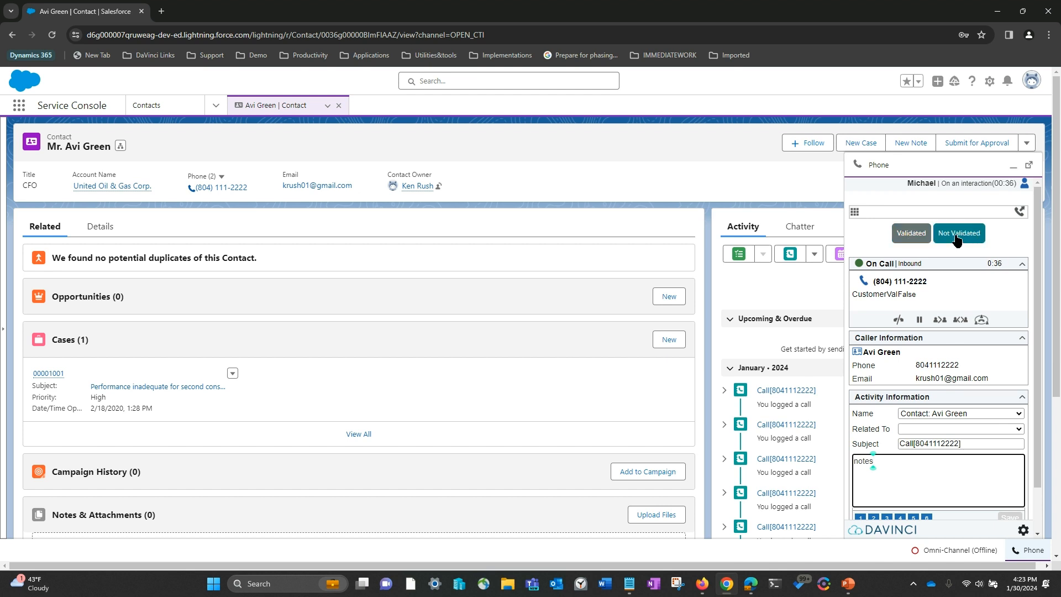
- Mark the caller Not Validated and pick a Call Result so the call is logged
click(911, 232)
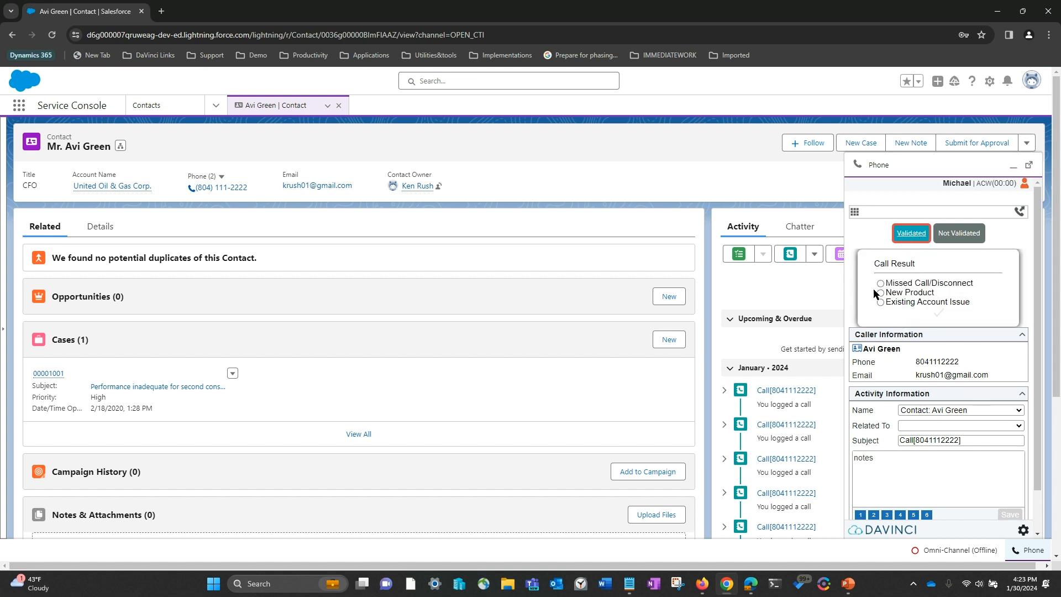
click(879, 283)
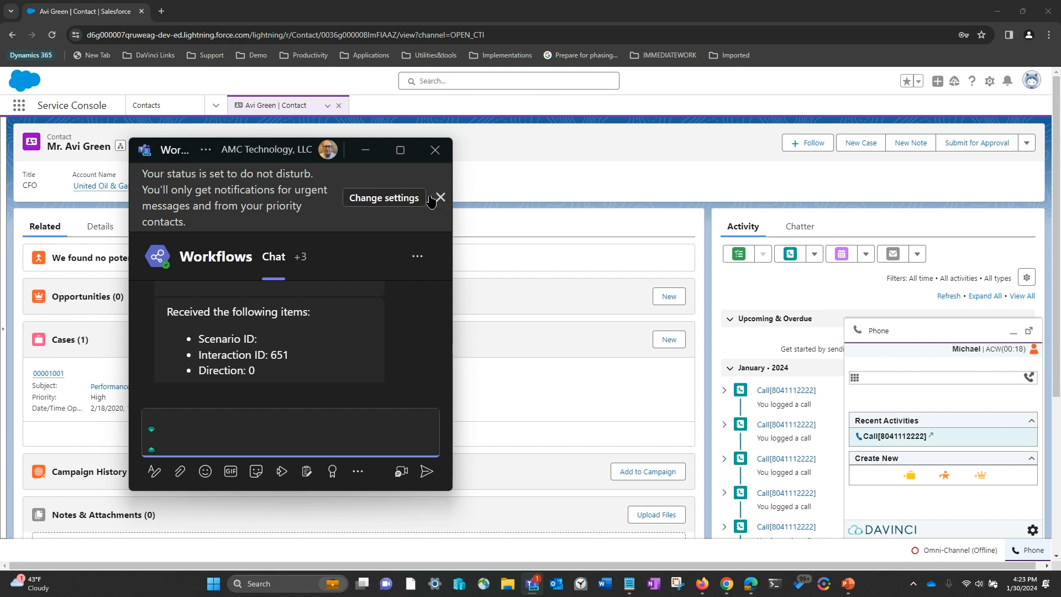
- Dismiss the do-not-disturb banner in the Teams Workflows chat
click(439, 196)
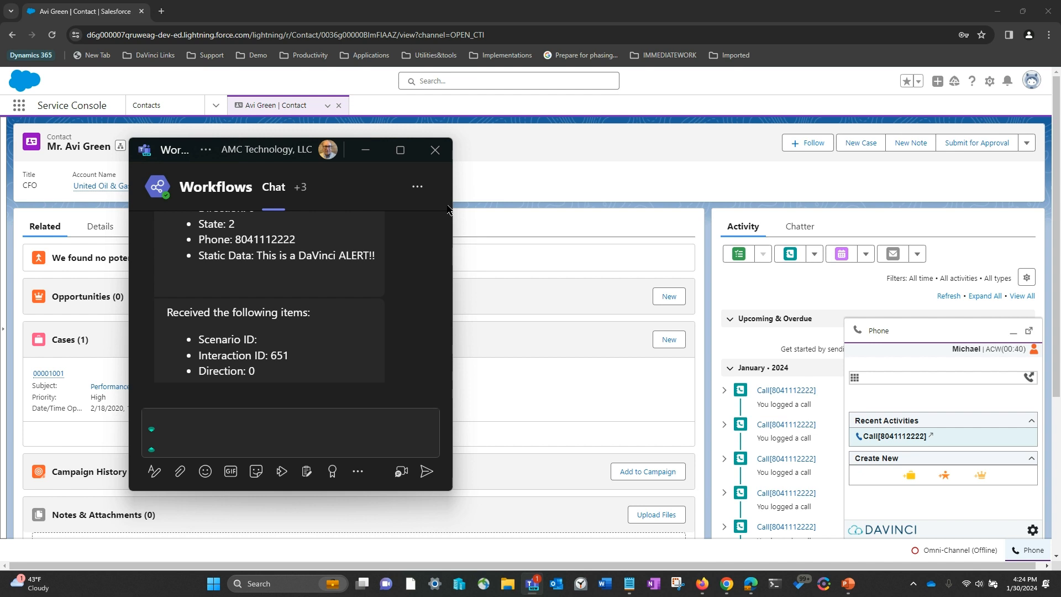
mouse_move(192, 299)
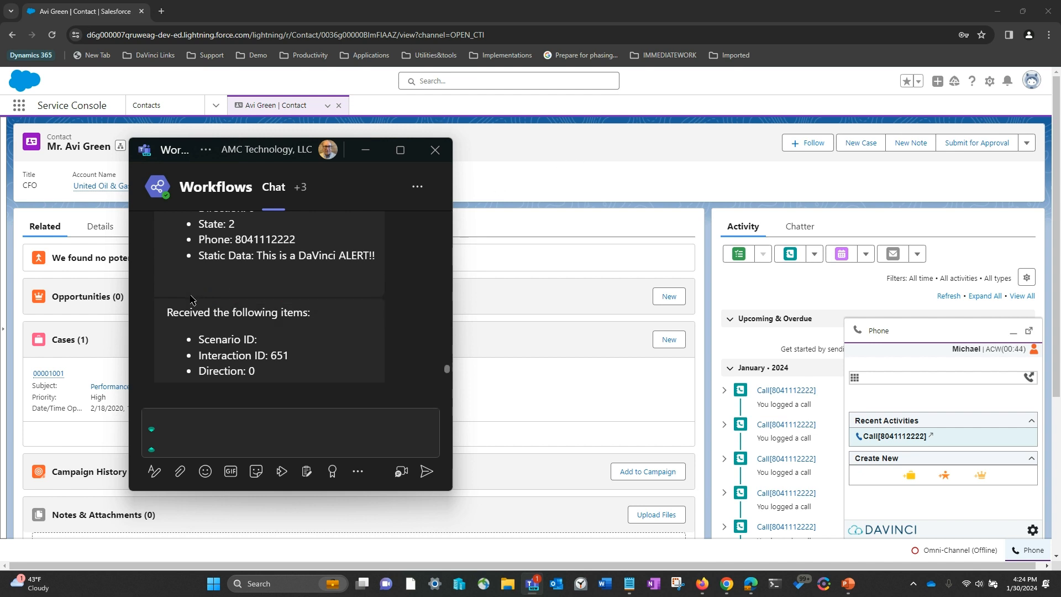